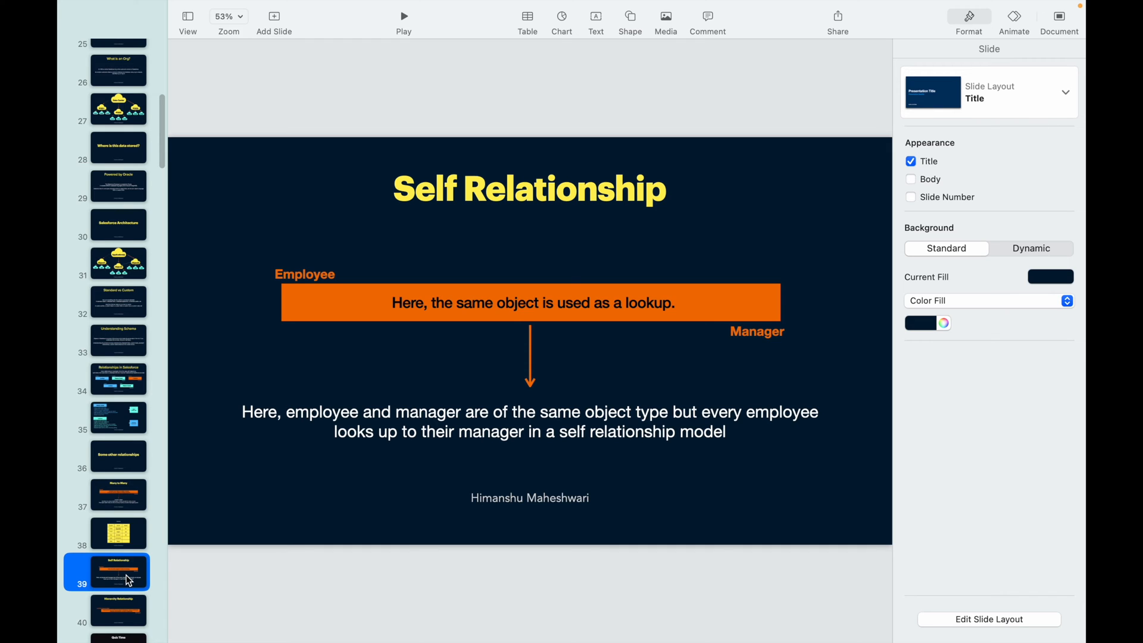
mouse_move(596, 410)
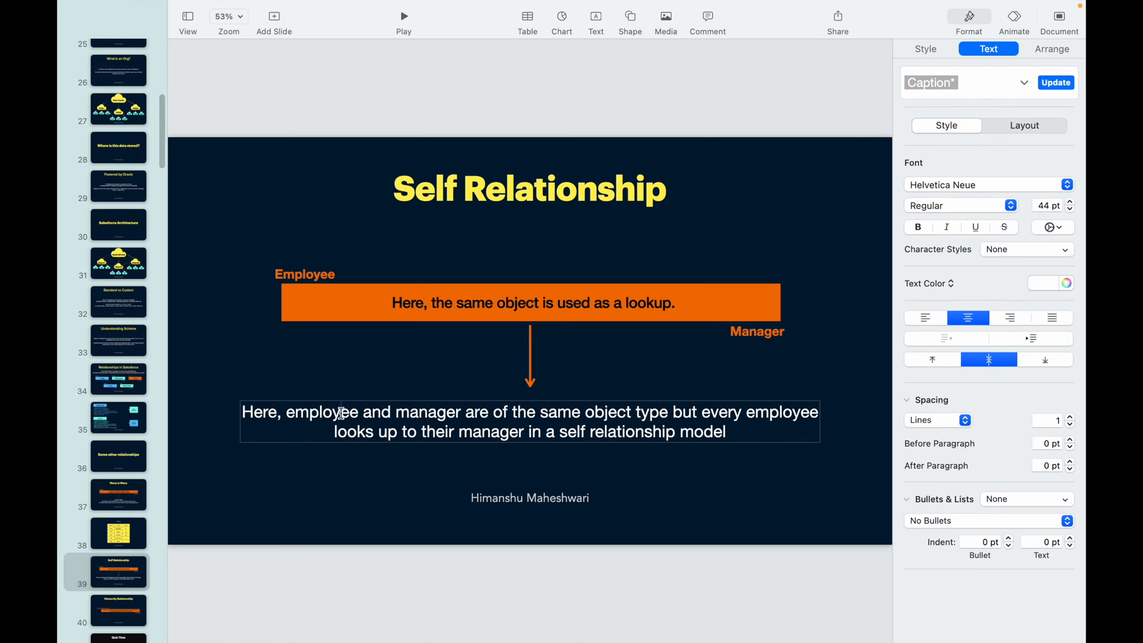
Highlight the words 'manager', 'self' and 'relationship' in the Self Relationship slide caption.
double_click(427, 411)
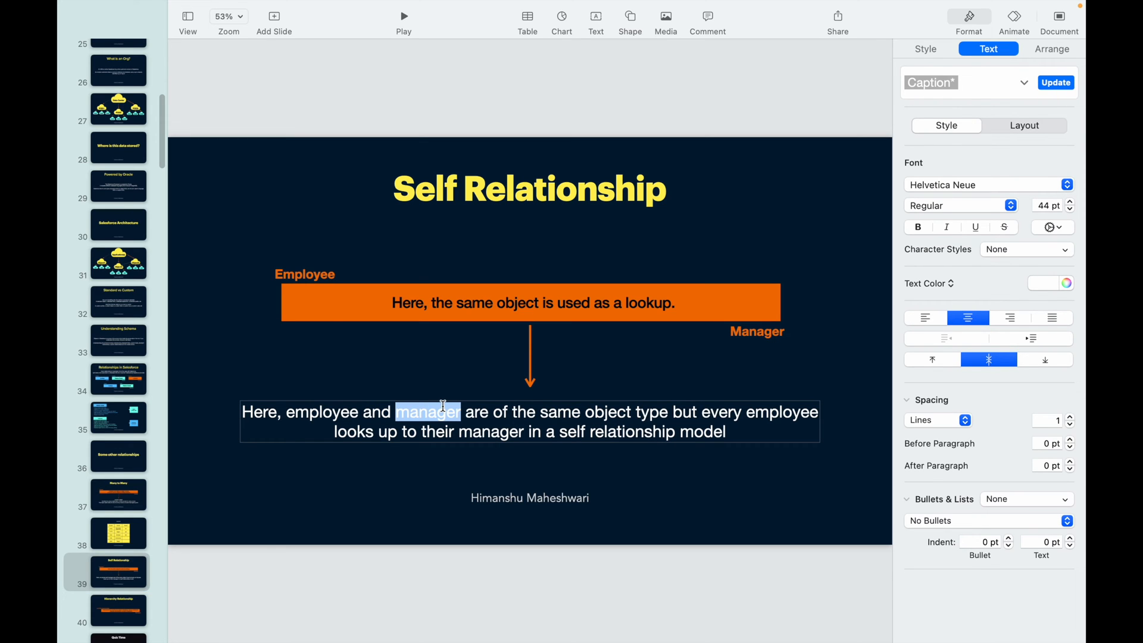
left_click(313, 426)
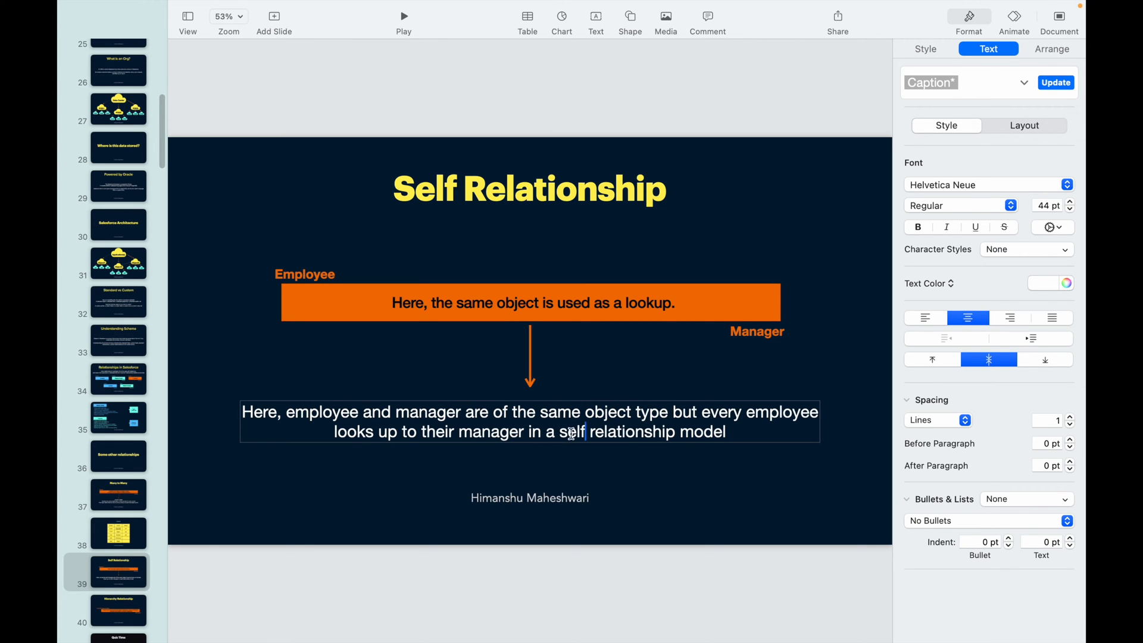
left_click(672, 431)
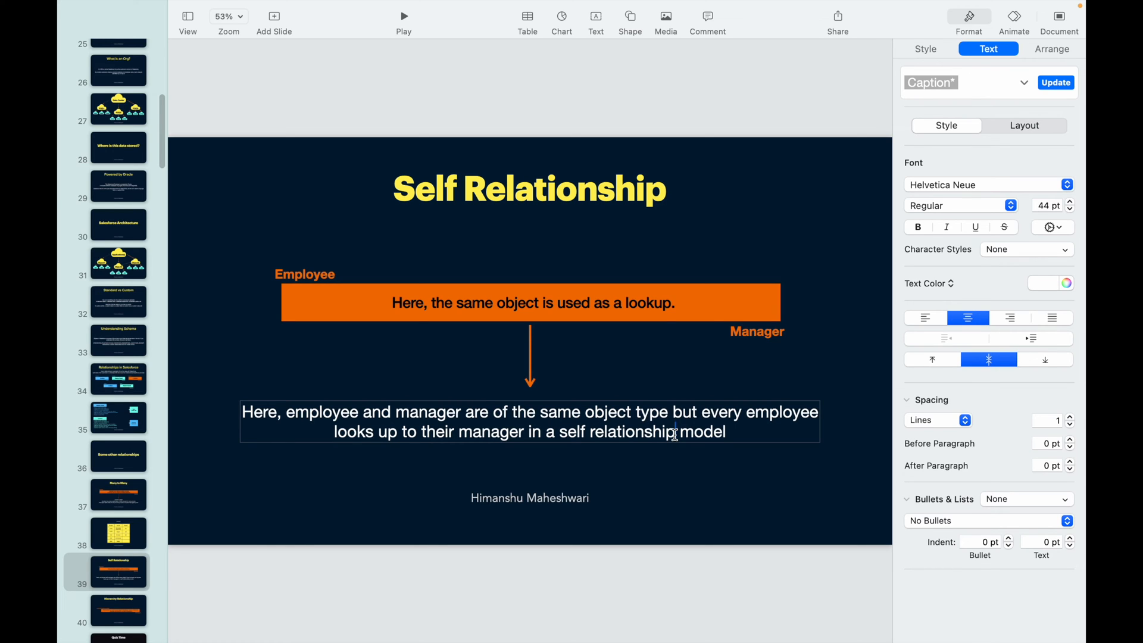
left_click(413, 473)
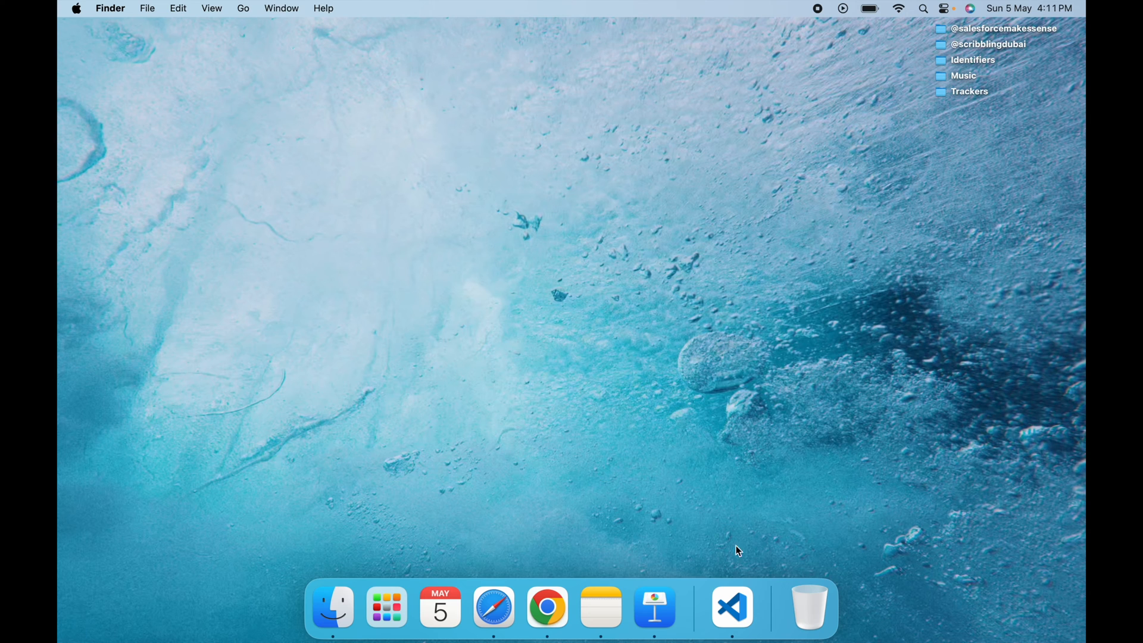
Find Users via Quick Find and bring up the administrator user's edit form.
left_click(547, 606)
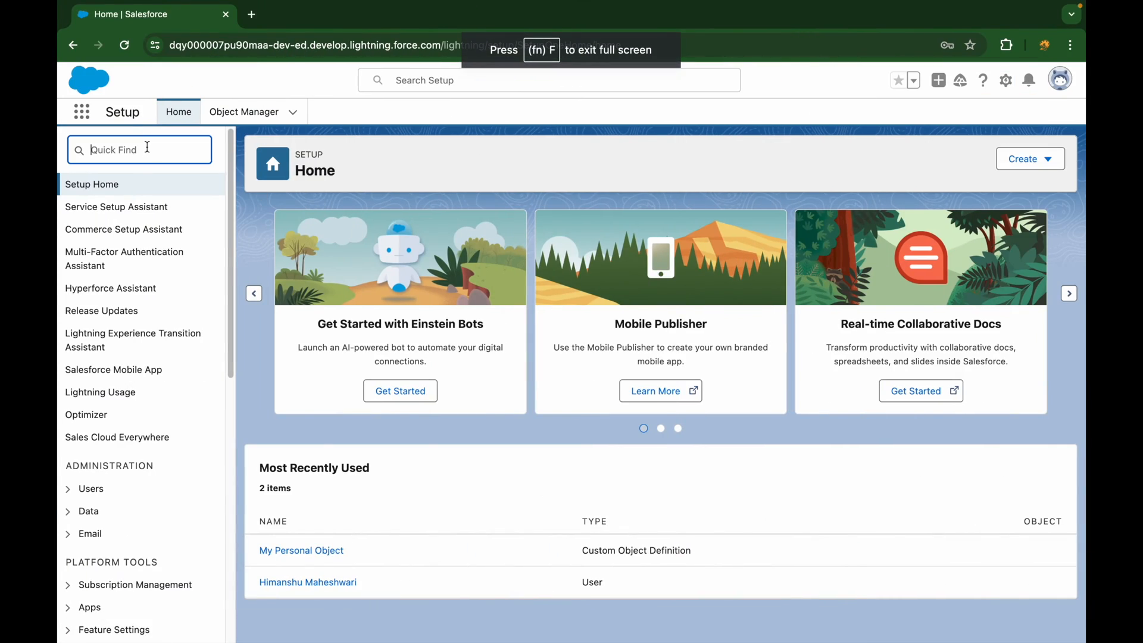
type("users")
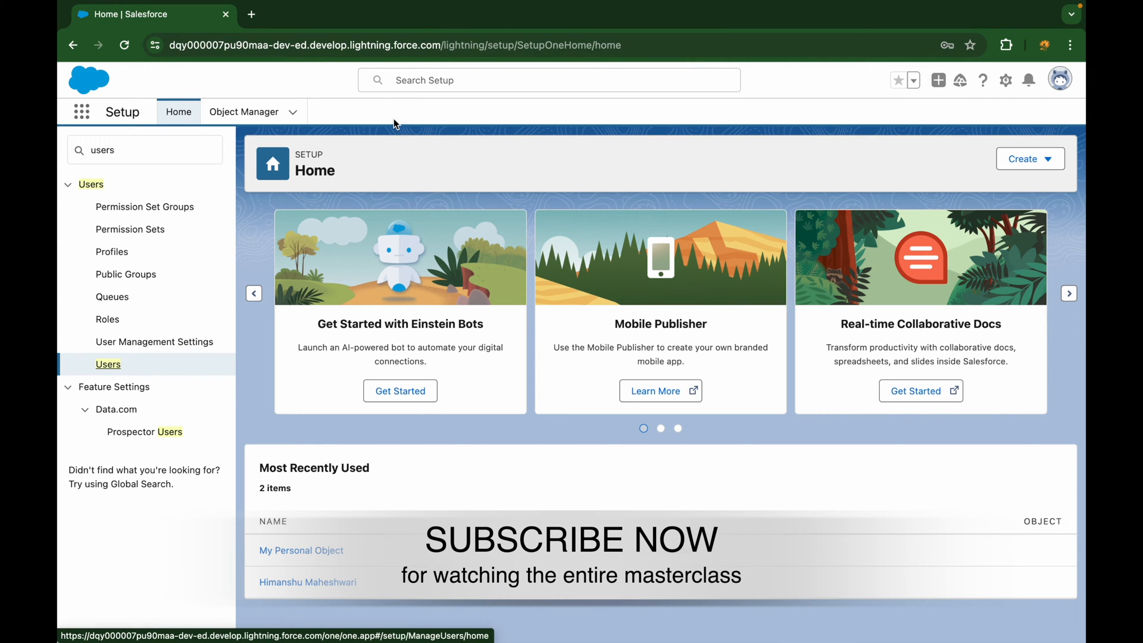
left_click(108, 364)
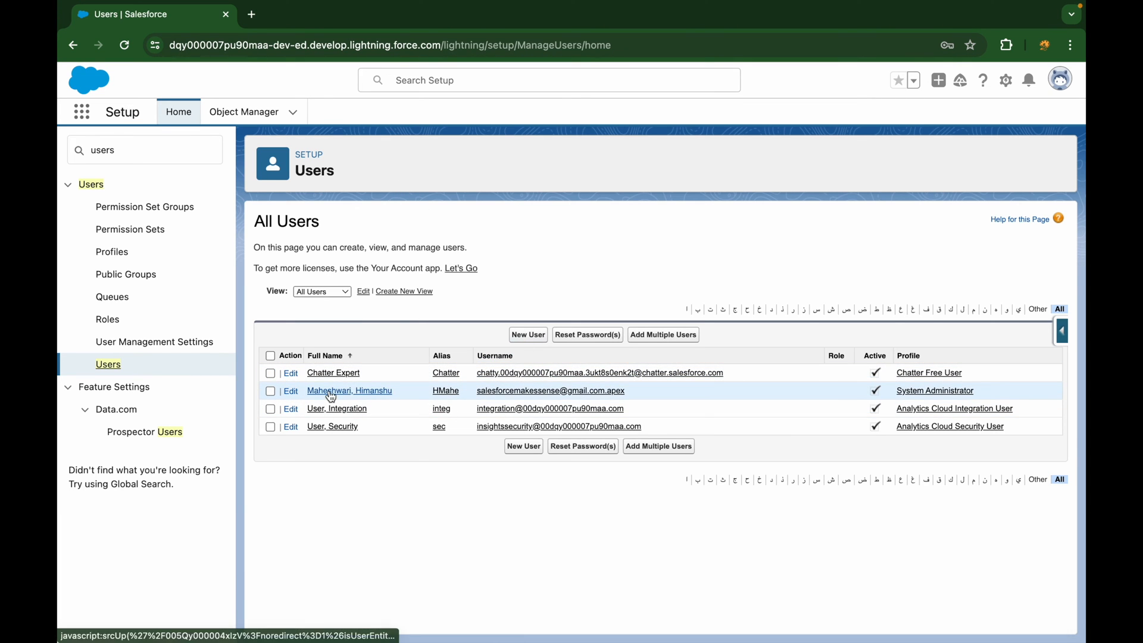
left_click(348, 391)
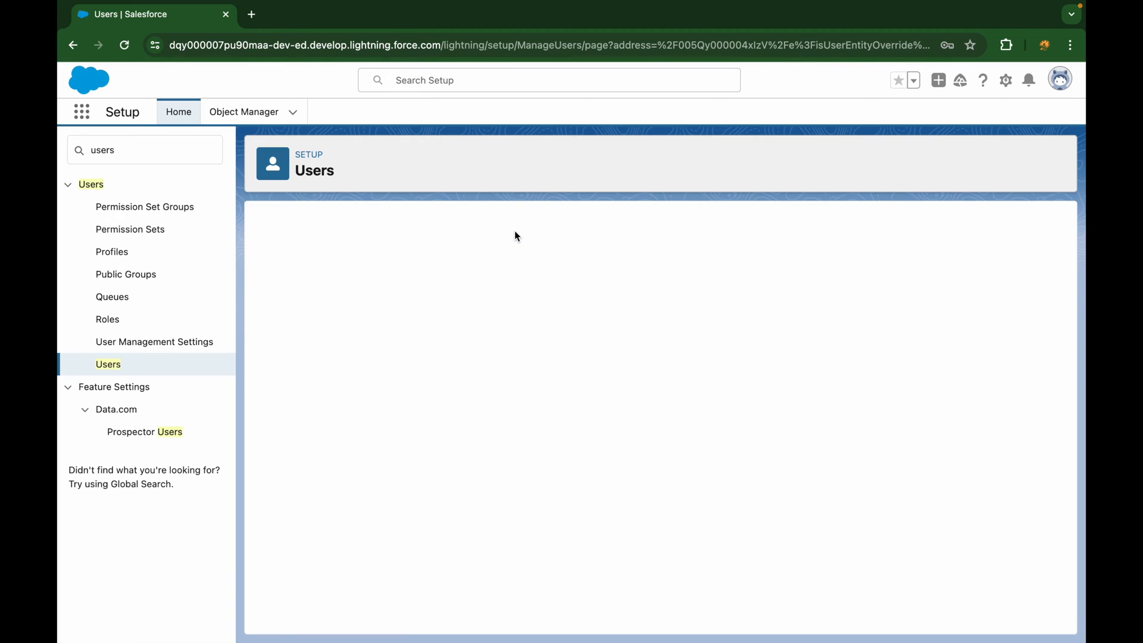
mouse_move(570, 291)
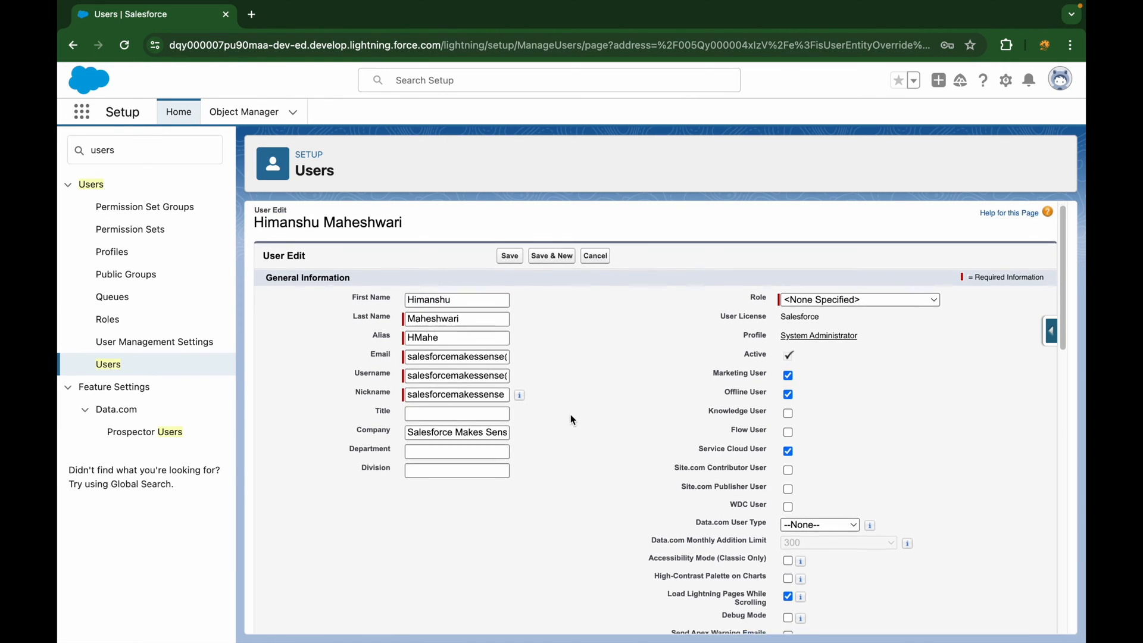
Review the Manager lookup under Approver Settings, then cancel without saving.
scroll("down", 3)
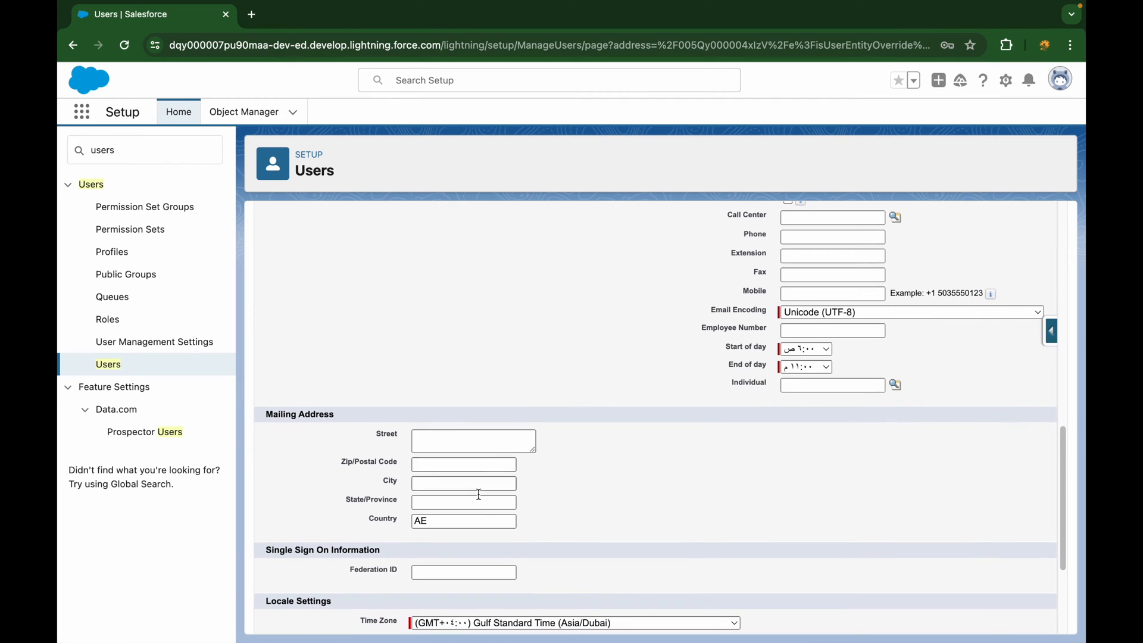
scroll("down", 3)
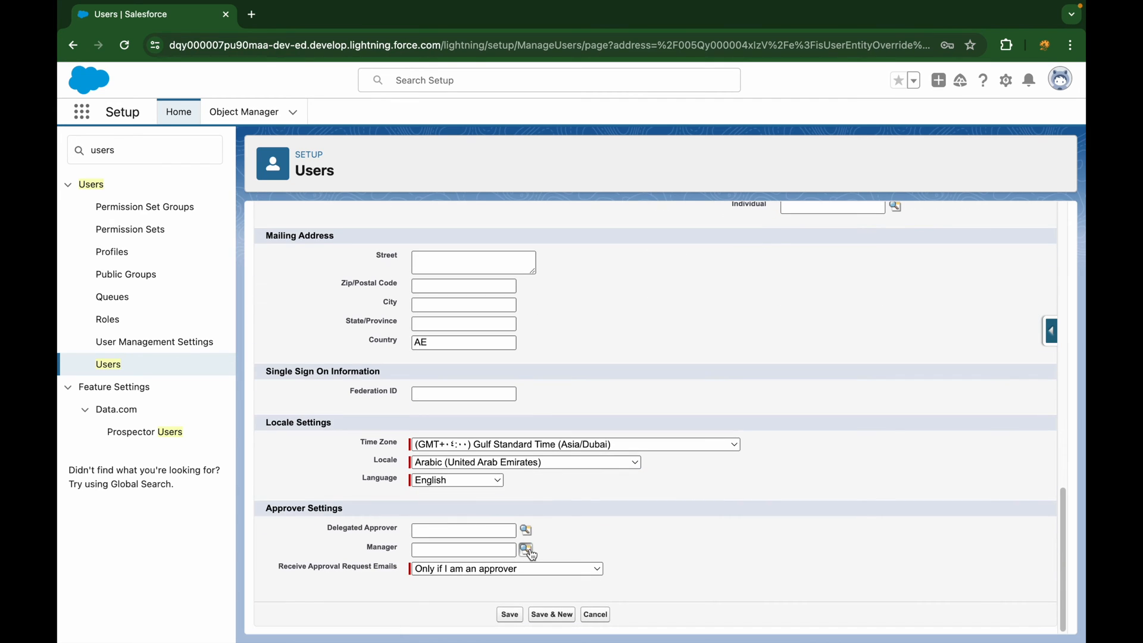
left_click(525, 548)
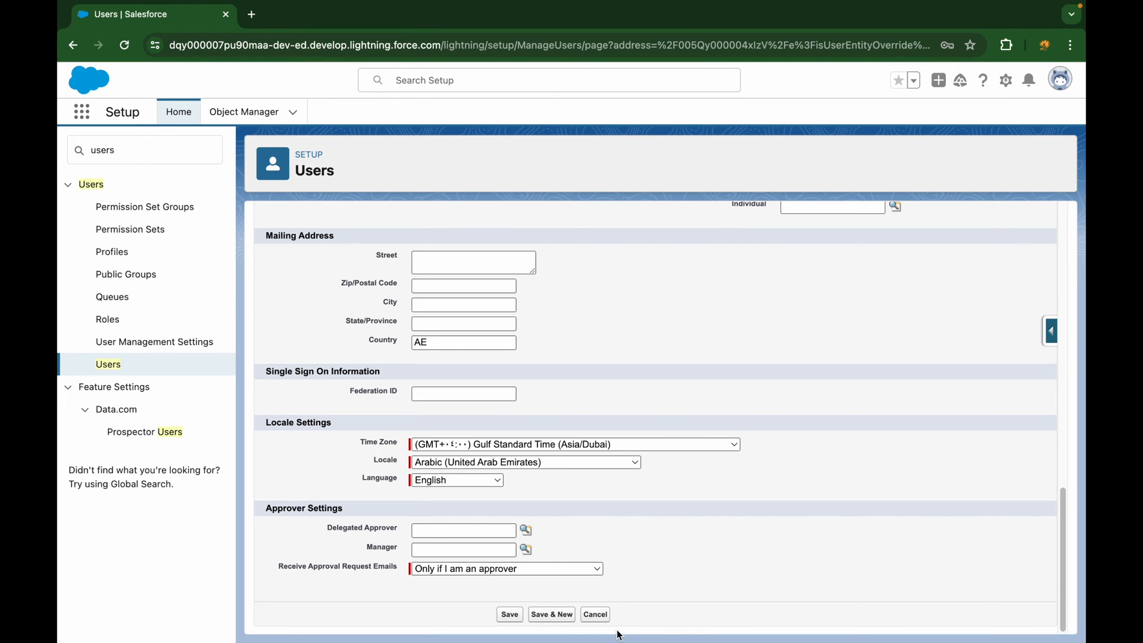
left_click(595, 614)
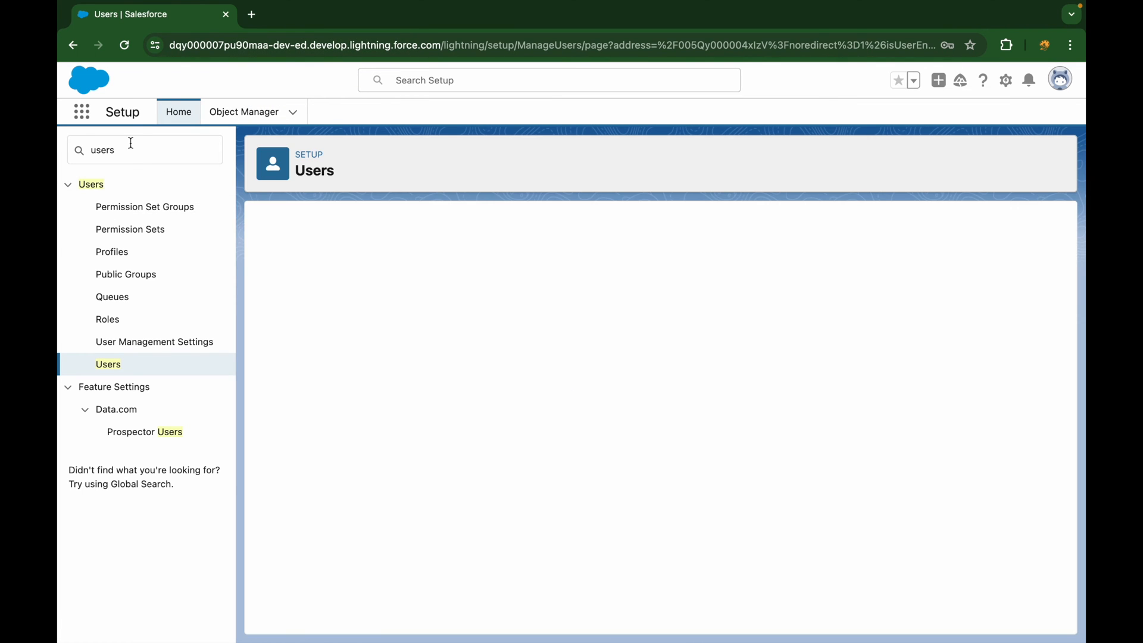
Create a custom object labelled Enrolment with plural Enrolments from Object Manager and save it.
left_click(244, 112)
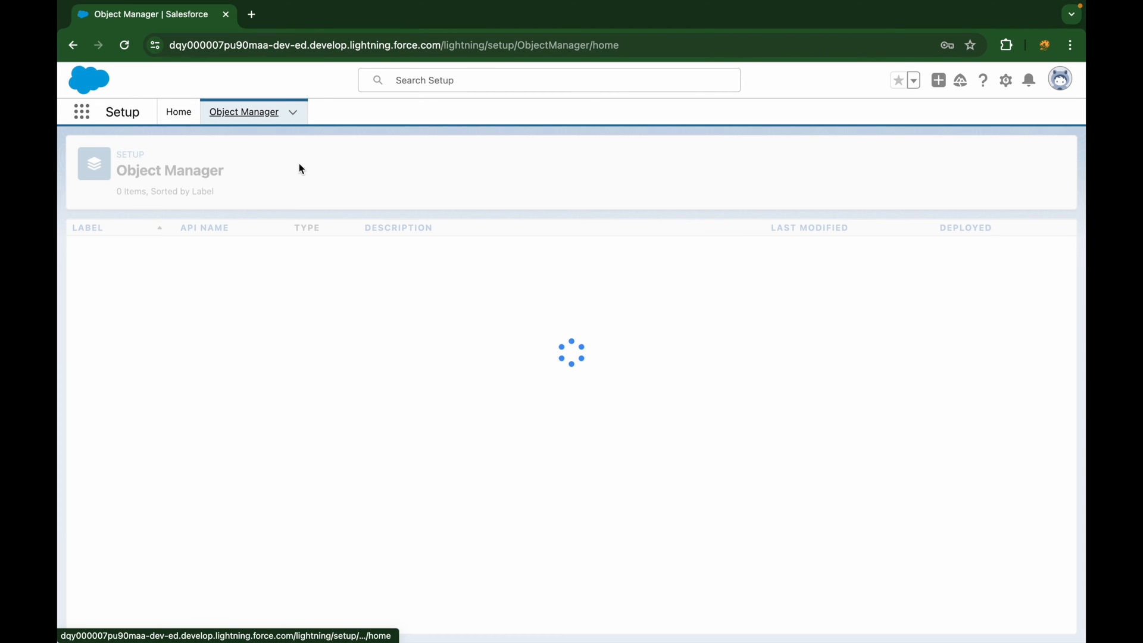
left_click(1030, 158)
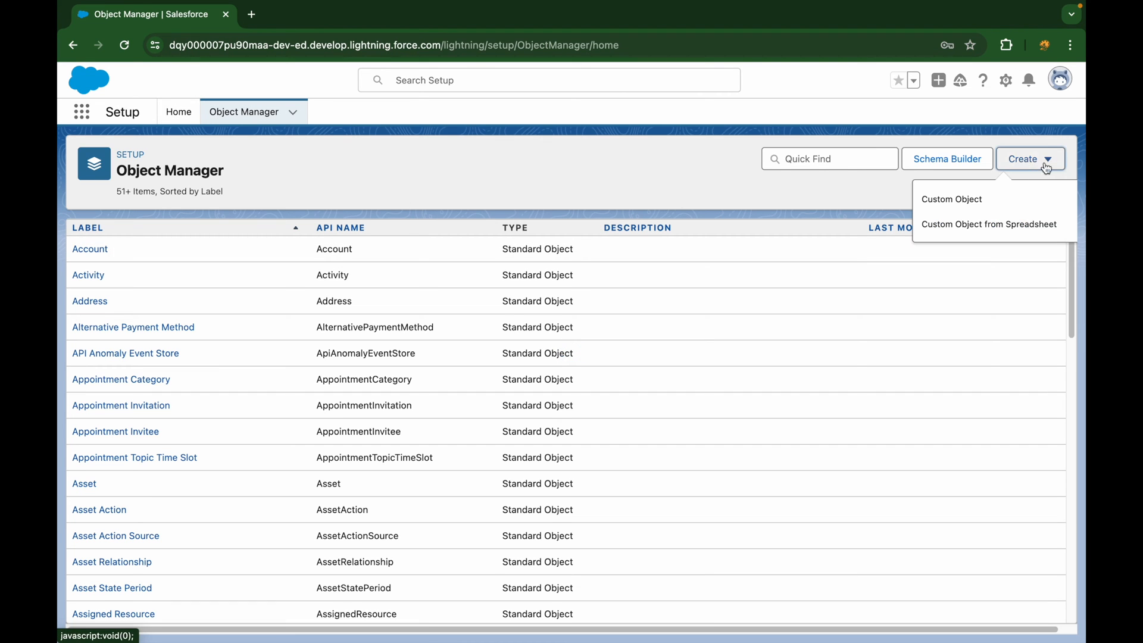
left_click(951, 199)
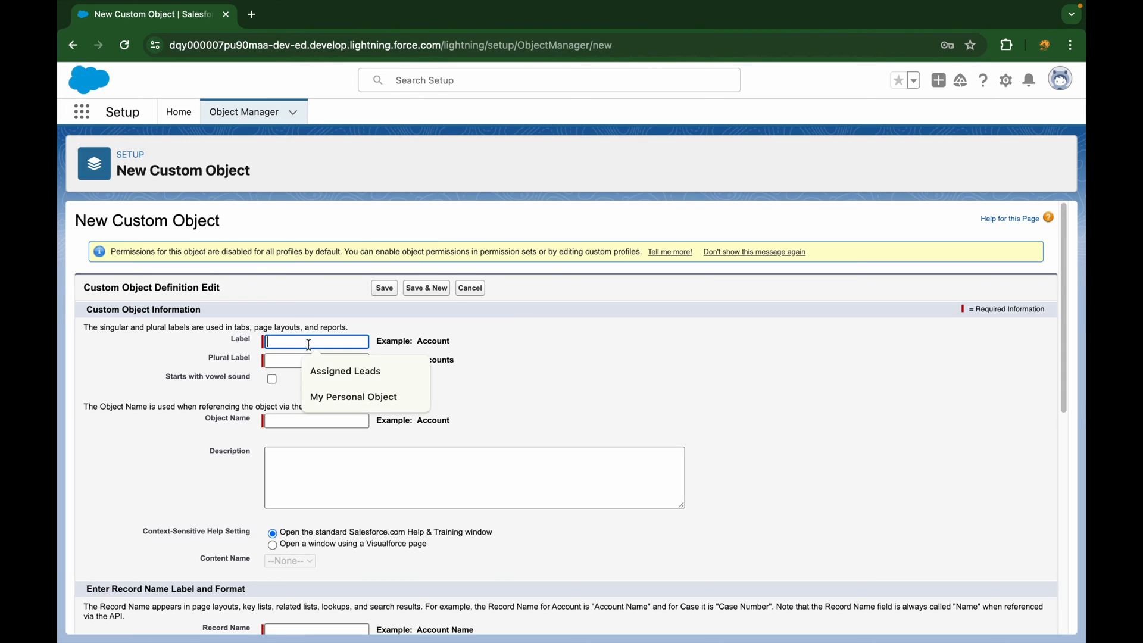
type("Enrolment")
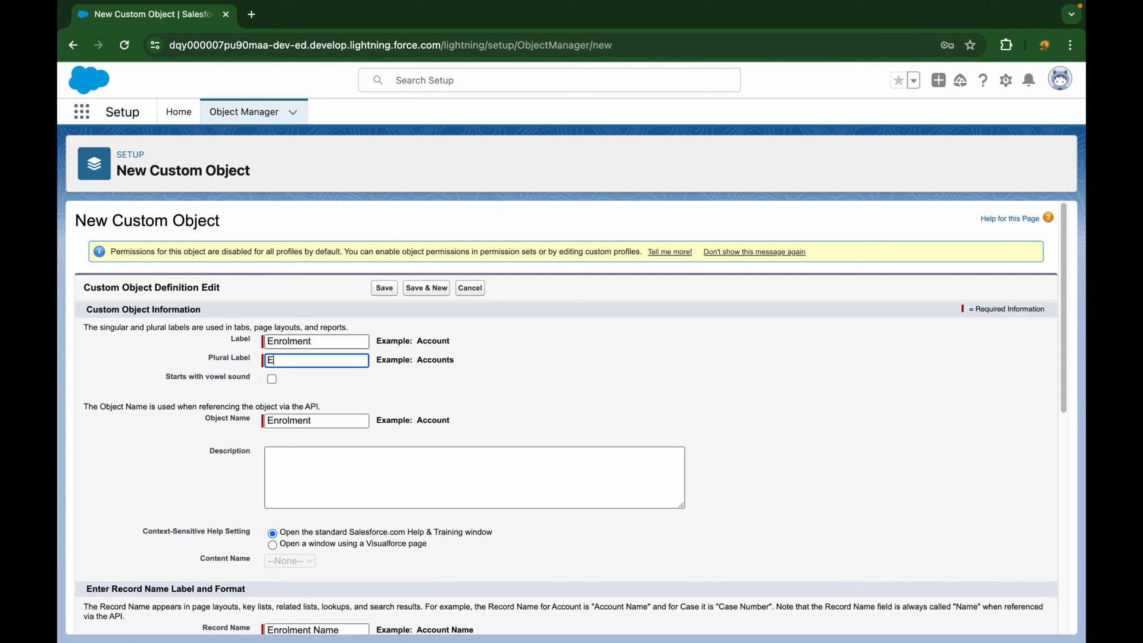
type("nrolments")
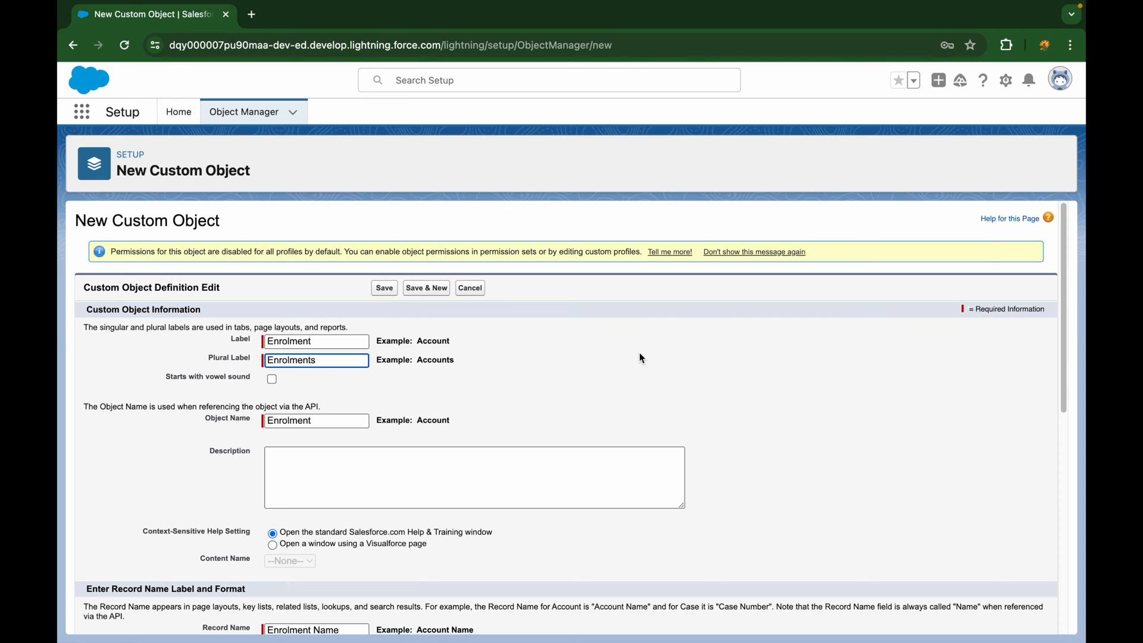
scroll("down", 3)
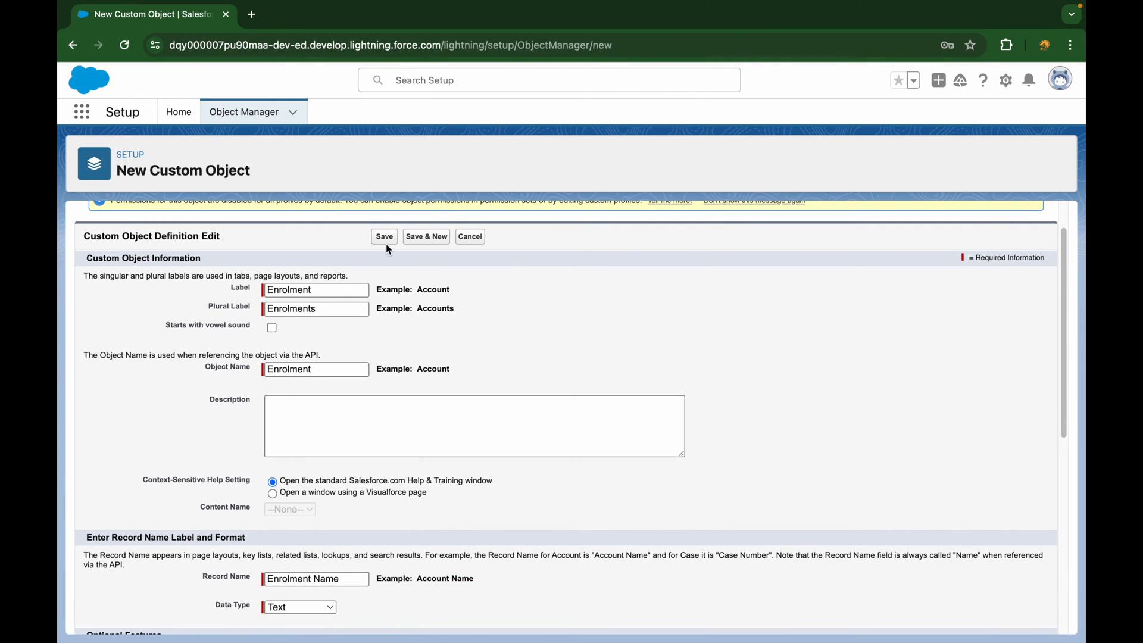
left_click(383, 236)
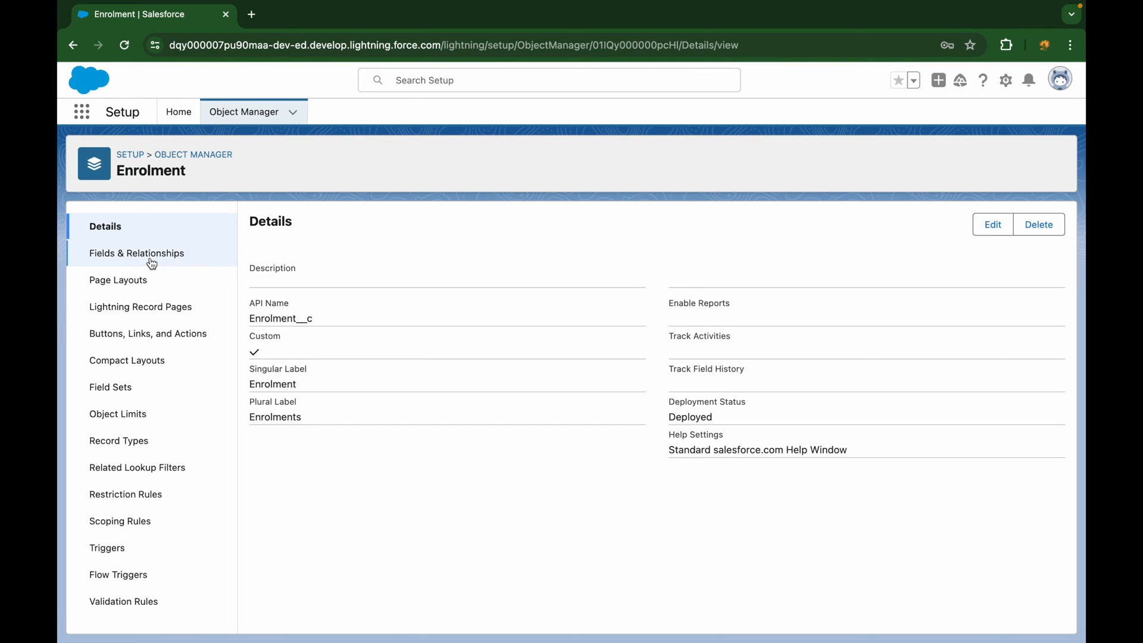
Start a new field in Enrolment's Fields & Relationships.
left_click(135, 252)
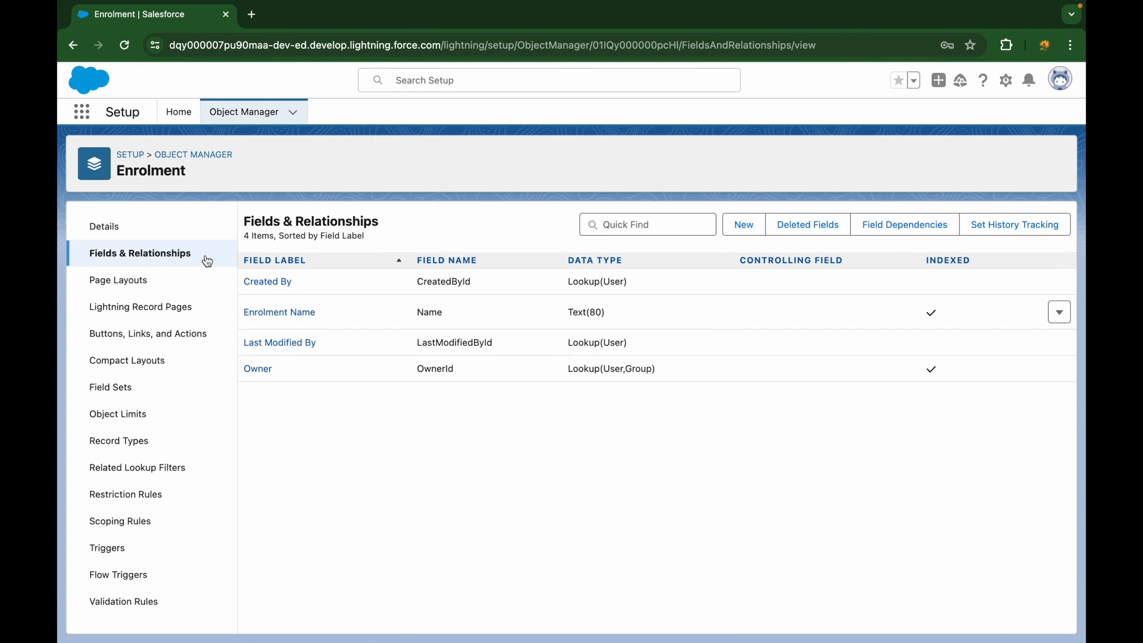
mouse_move(426, 410)
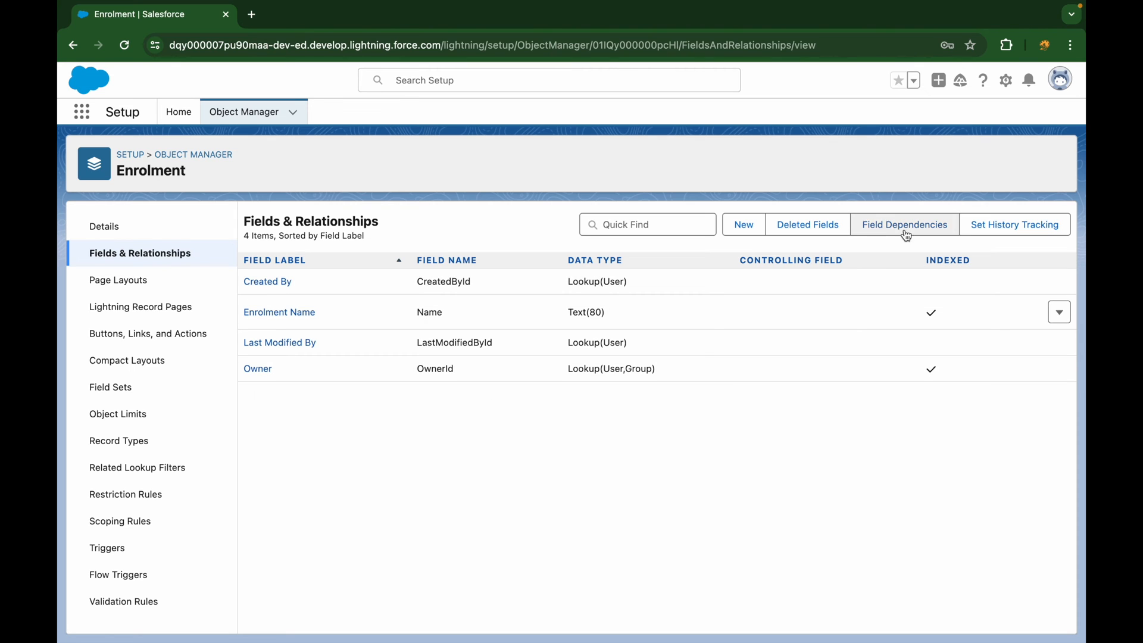
left_click(743, 225)
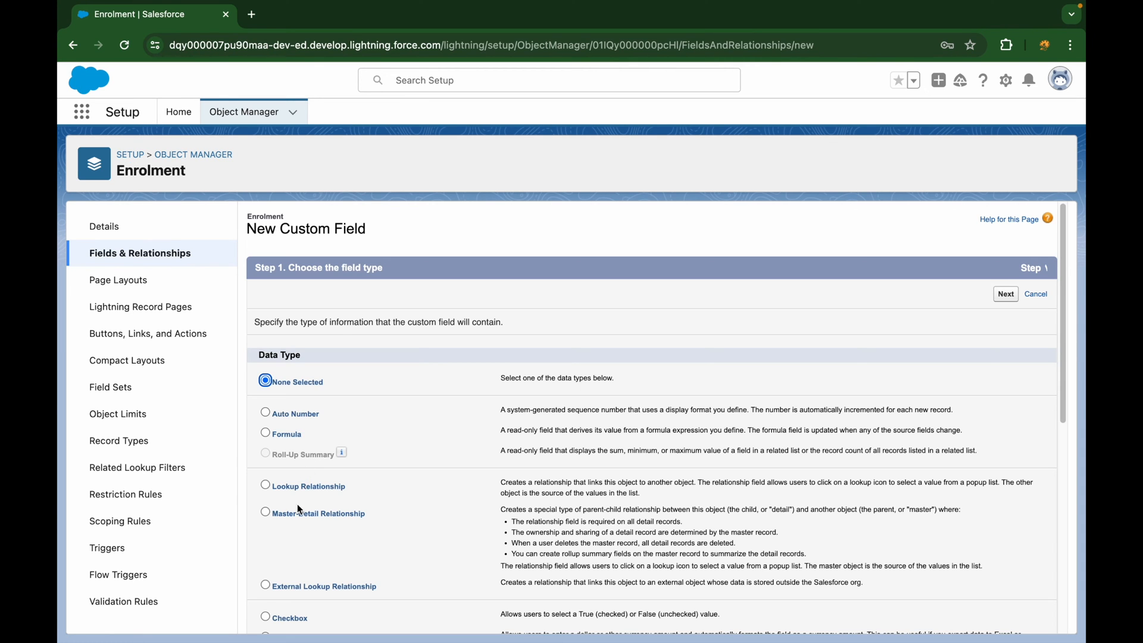
Compare Lookup and Master-Detail Relationship, leaving Master-Detail as the field's data type.
left_click(266, 513)
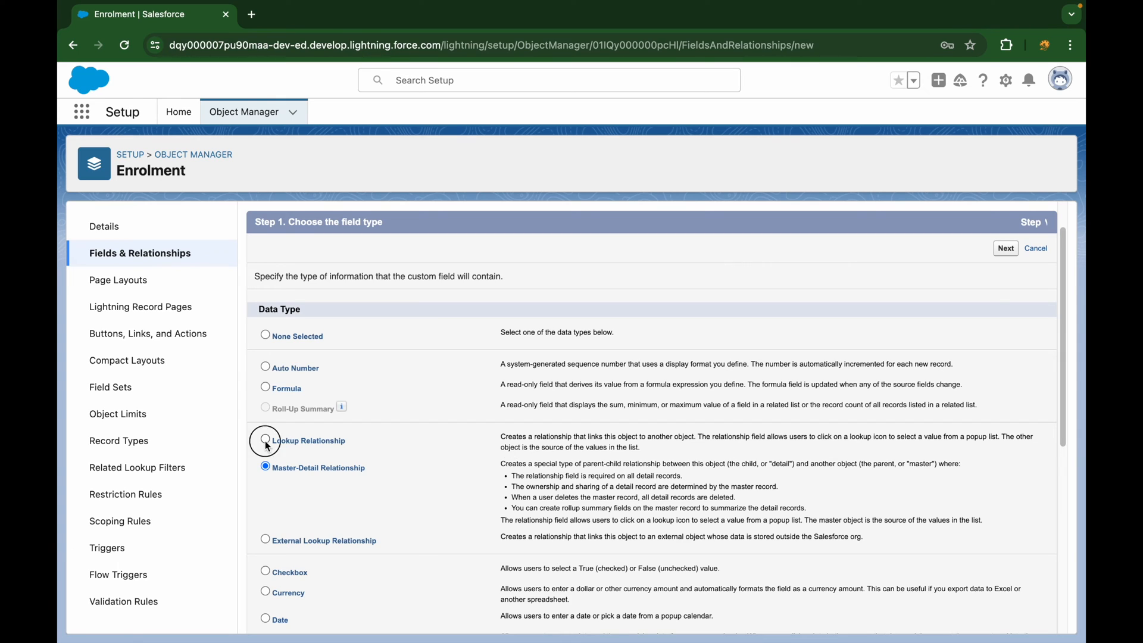
left_click(266, 440)
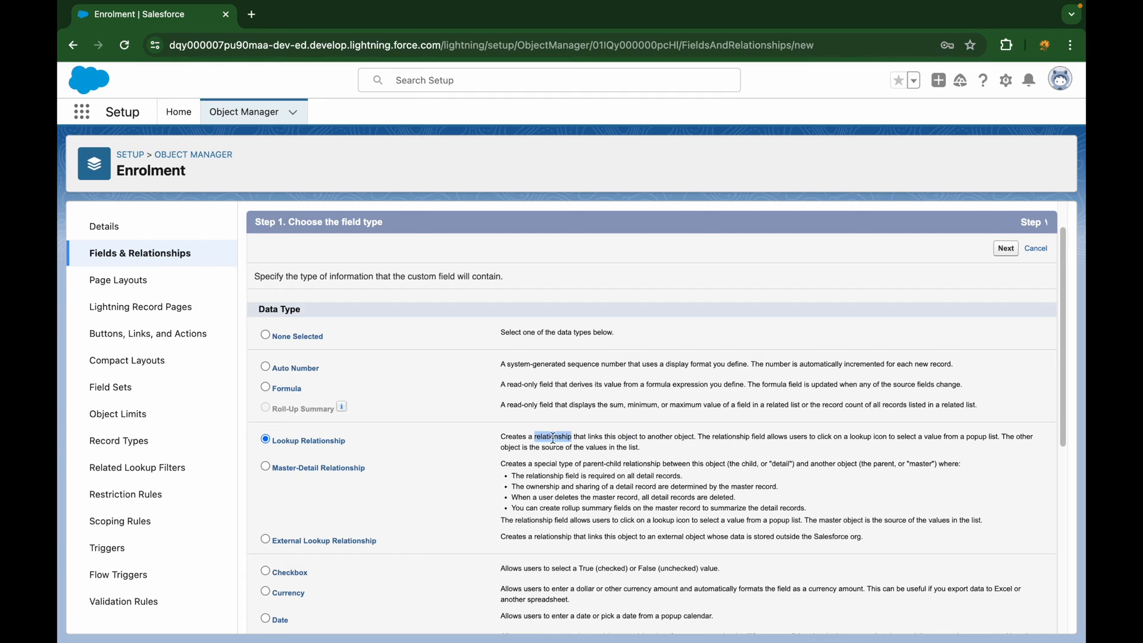
left_click(265, 467)
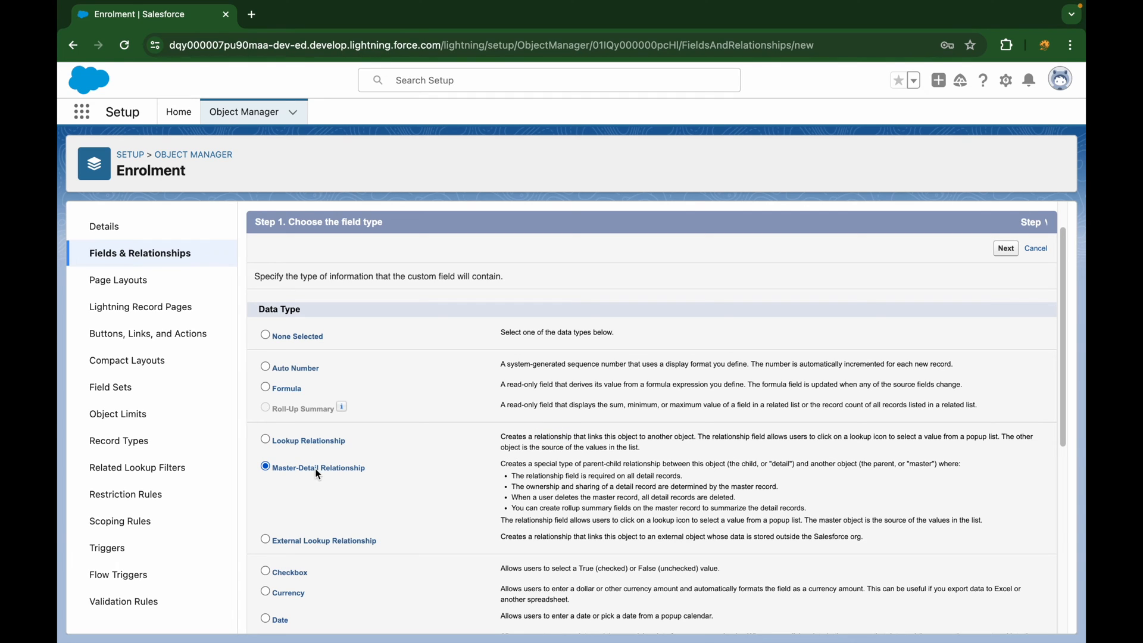
mouse_move(319, 475)
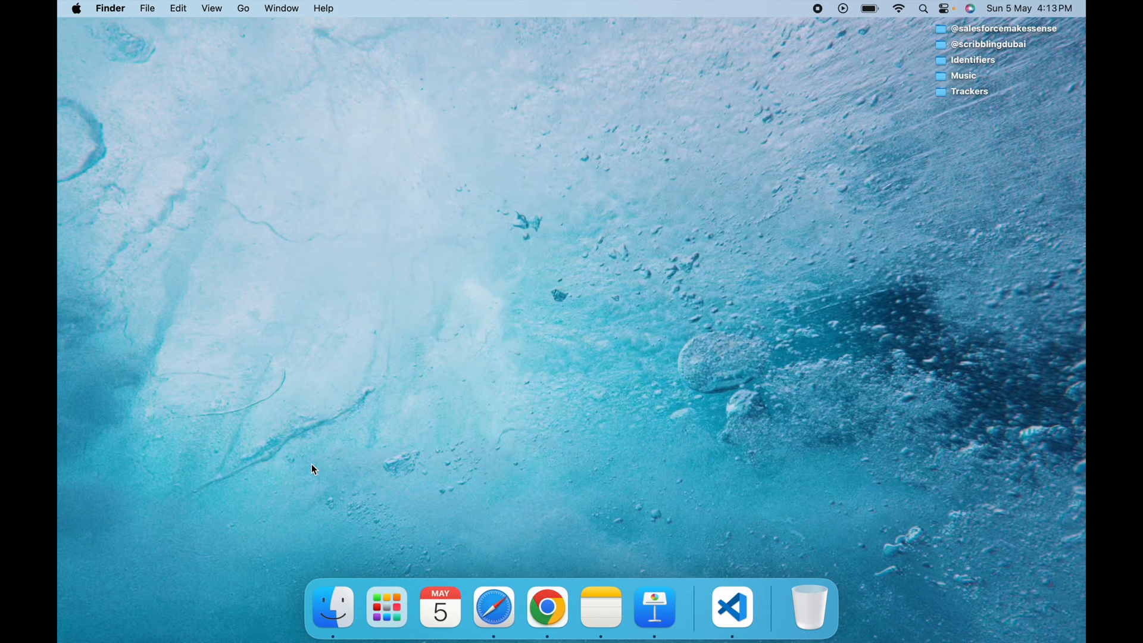
Restore Keynote from the Dock and select slide 39, the Self Relationship slide.
left_click(653, 606)
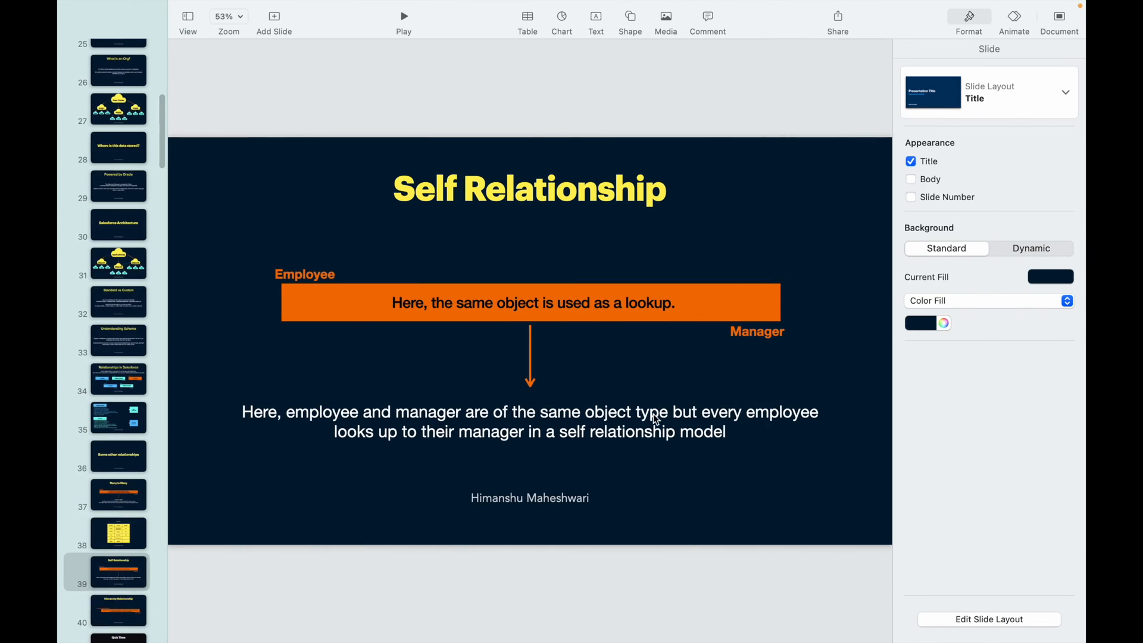
mouse_move(490, 436)
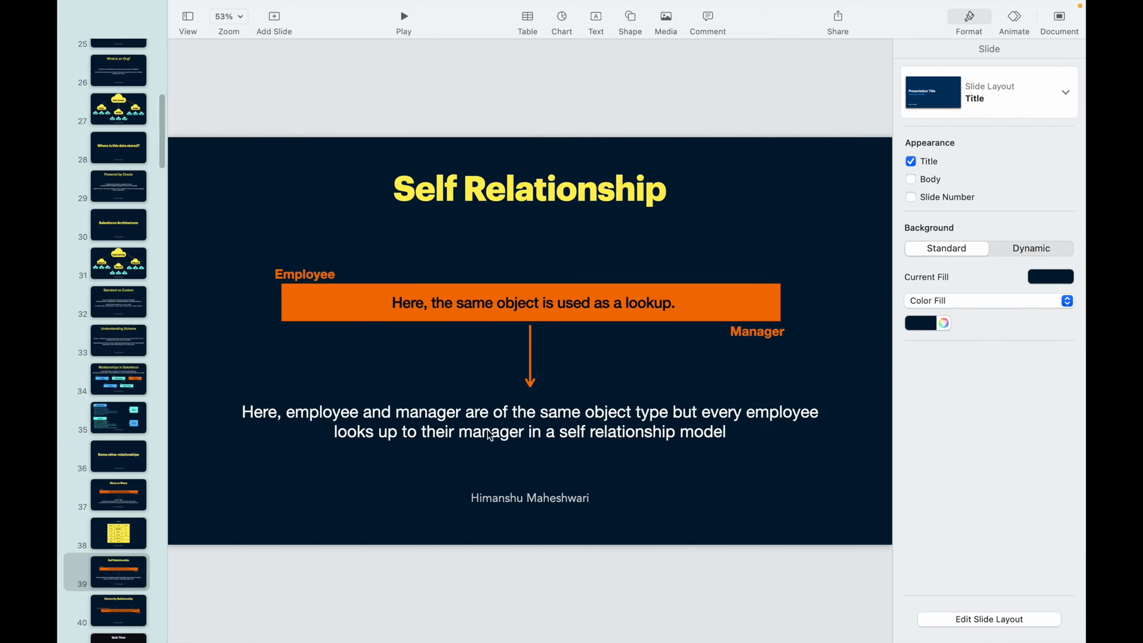
mouse_move(471, 444)
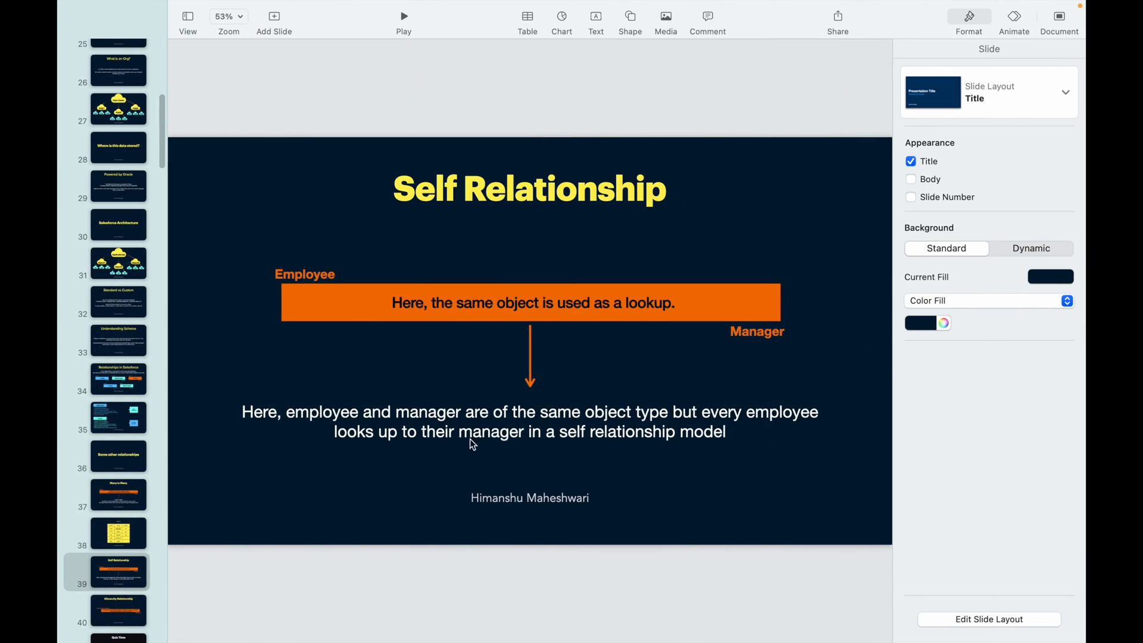
mouse_move(437, 436)
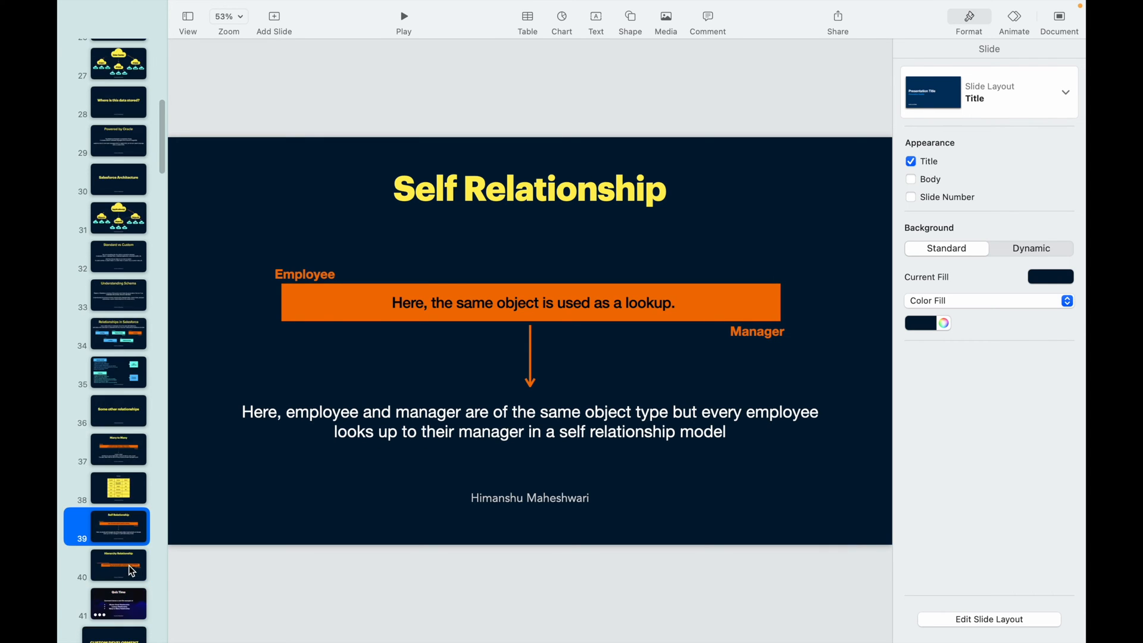
scroll("down", 3)
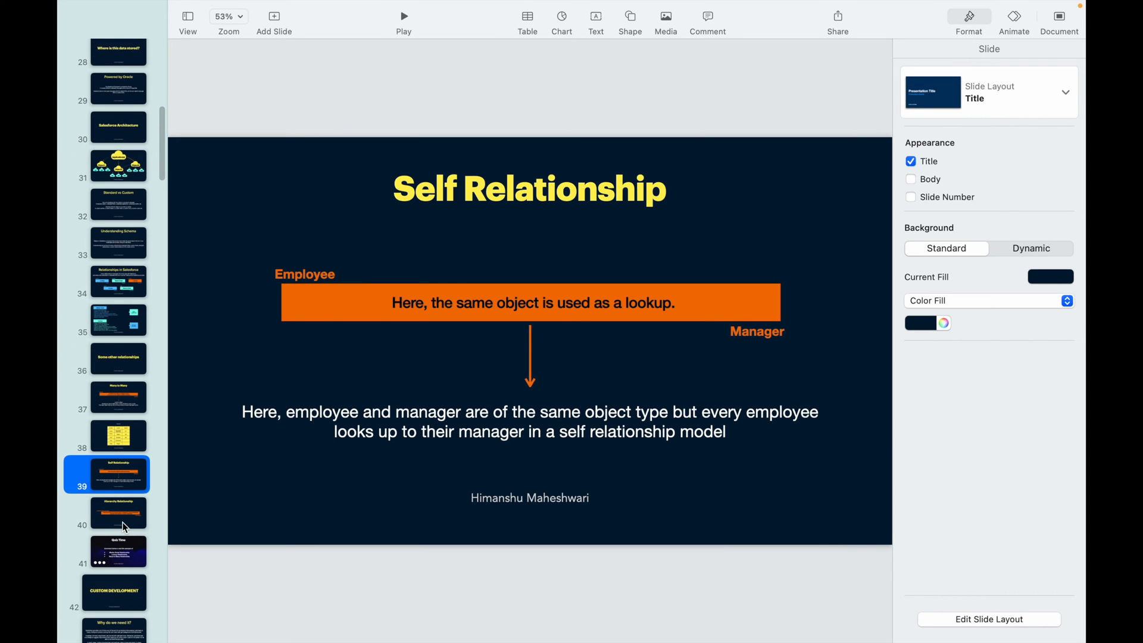
left_click(118, 512)
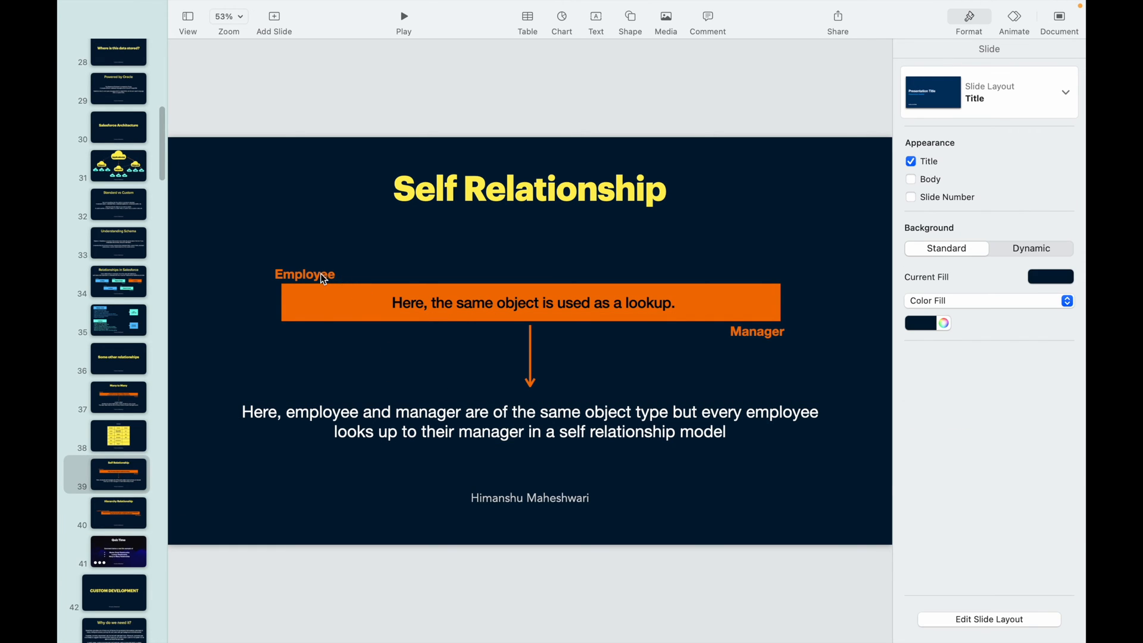
mouse_move(685, 350)
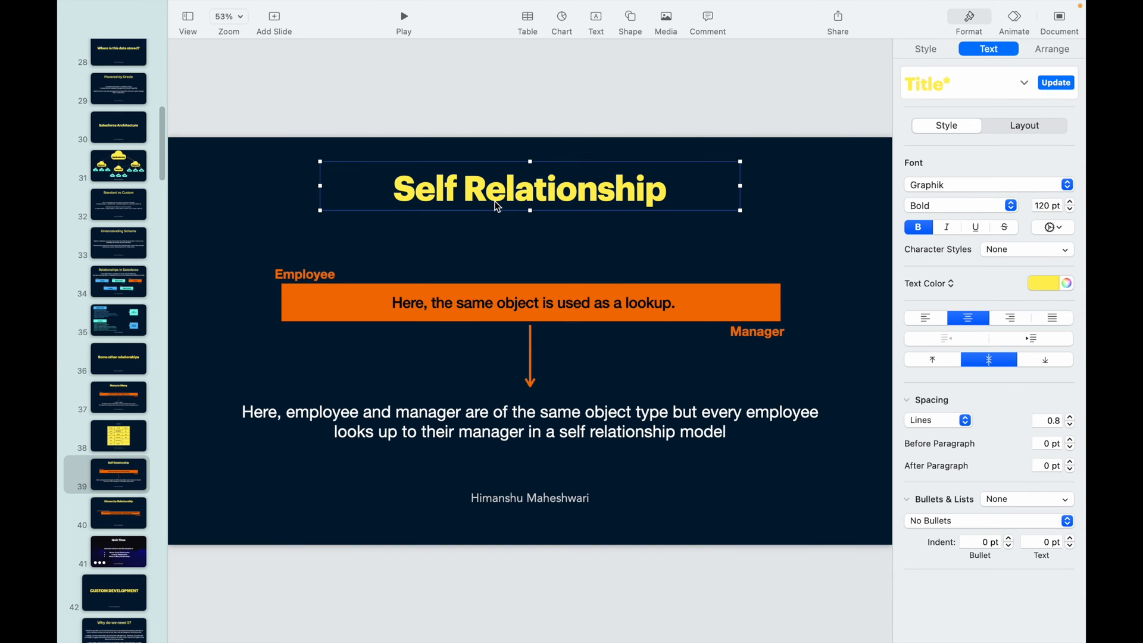
left_click(284, 221)
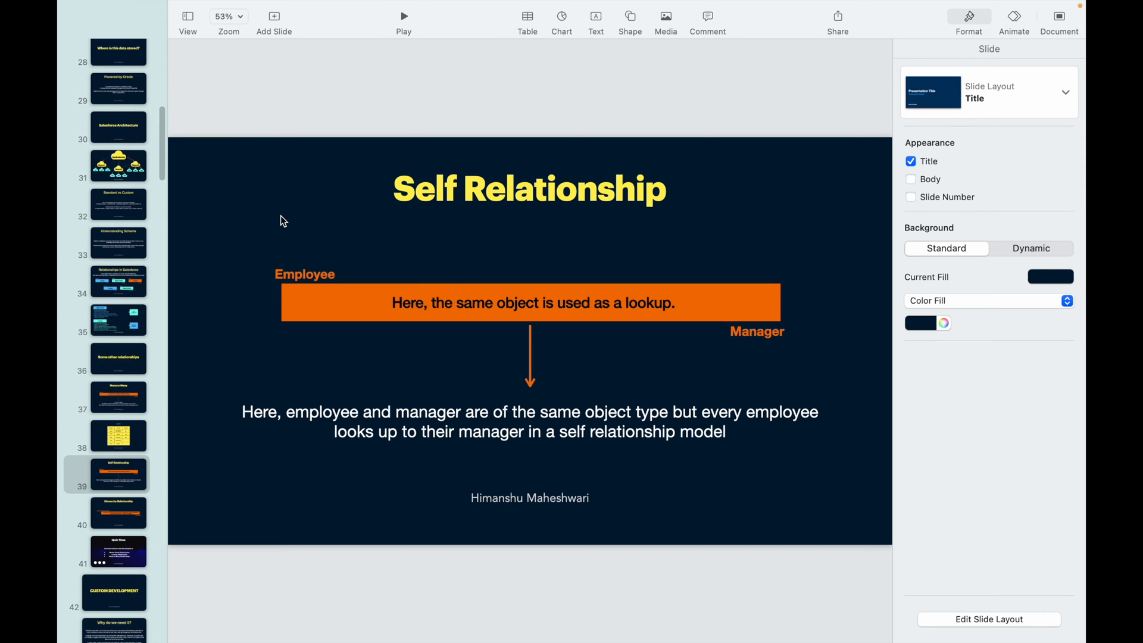
mouse_move(126, 516)
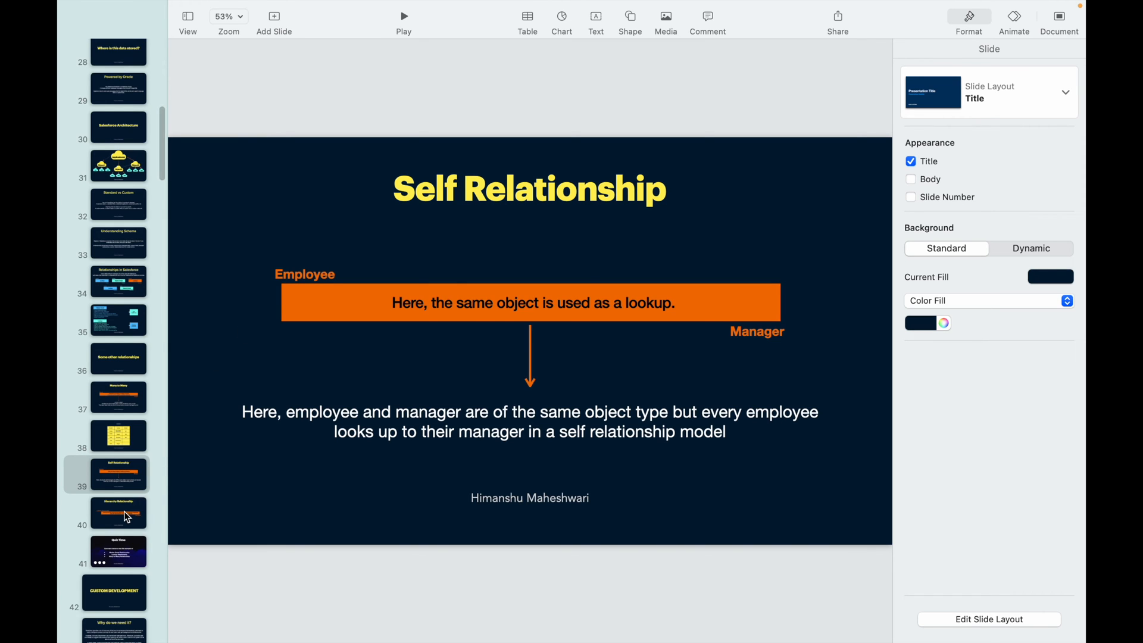
Show slide 40, the Hierarchy Relationship slide, and focus its caption.
left_click(118, 512)
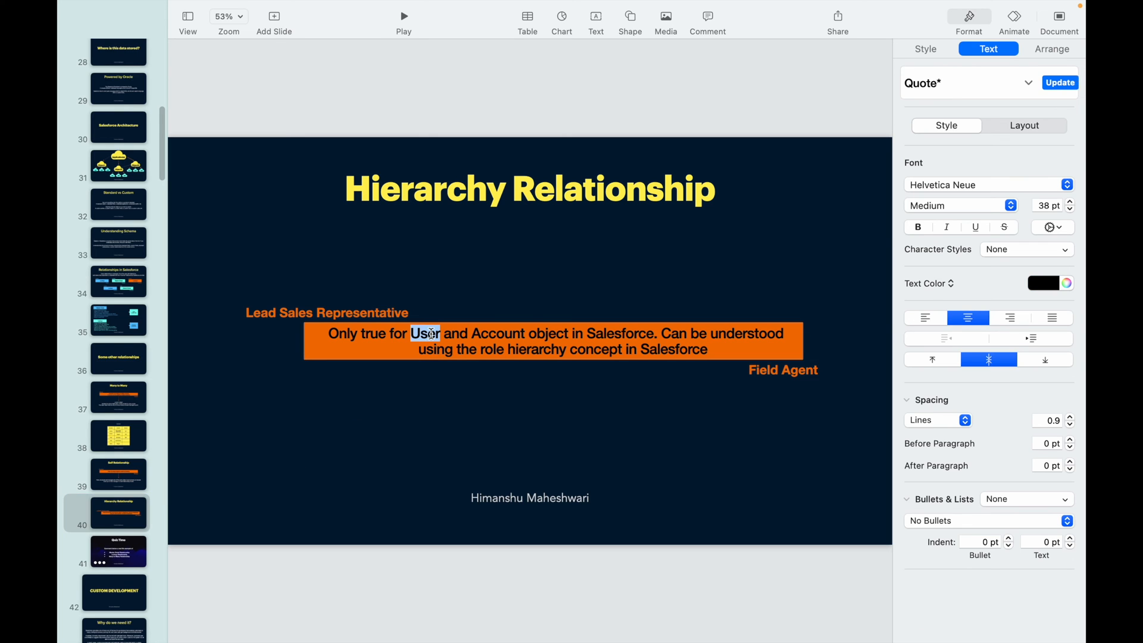
left_click(439, 410)
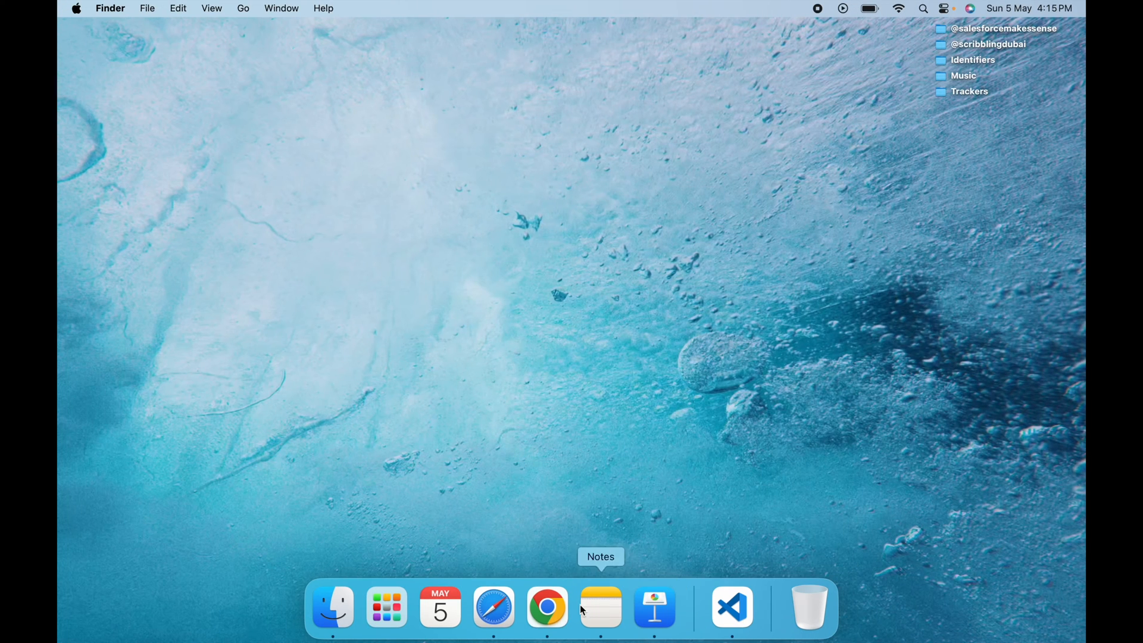
Return to Chrome, go to Accounts and switch to the All Accounts list view.
left_click(547, 606)
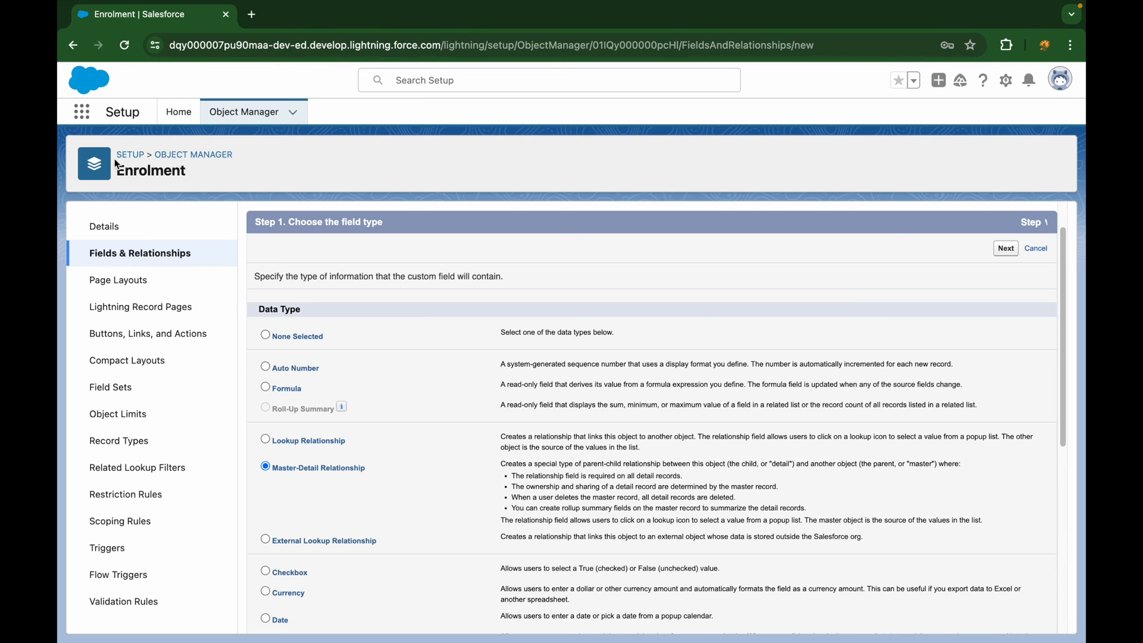
mouse_move(82, 112)
type("Acc")
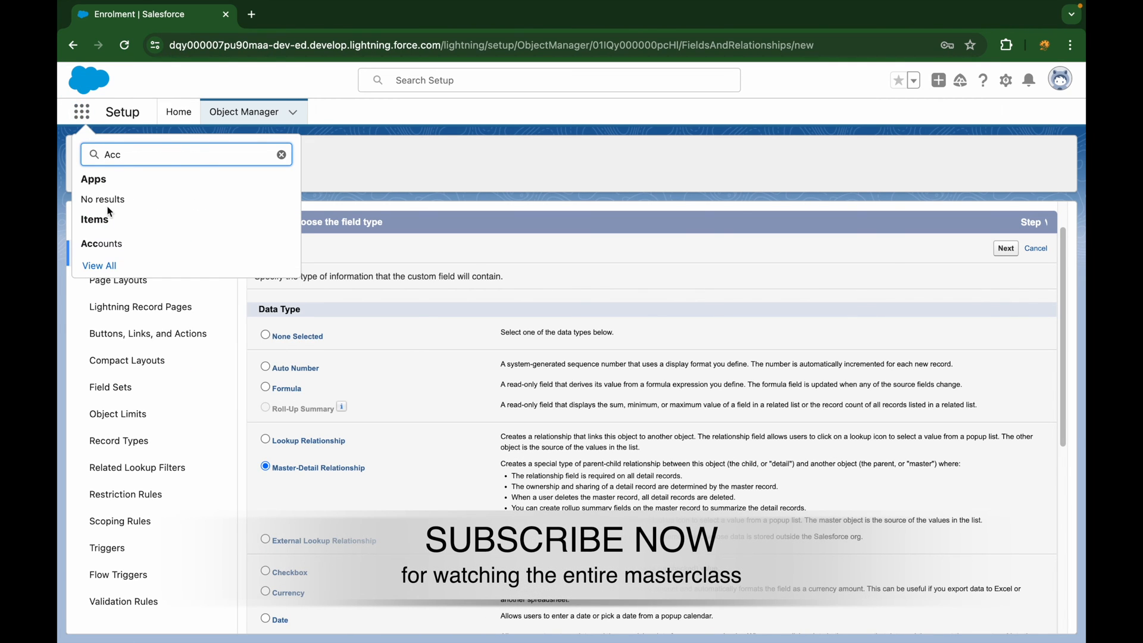
left_click(101, 243)
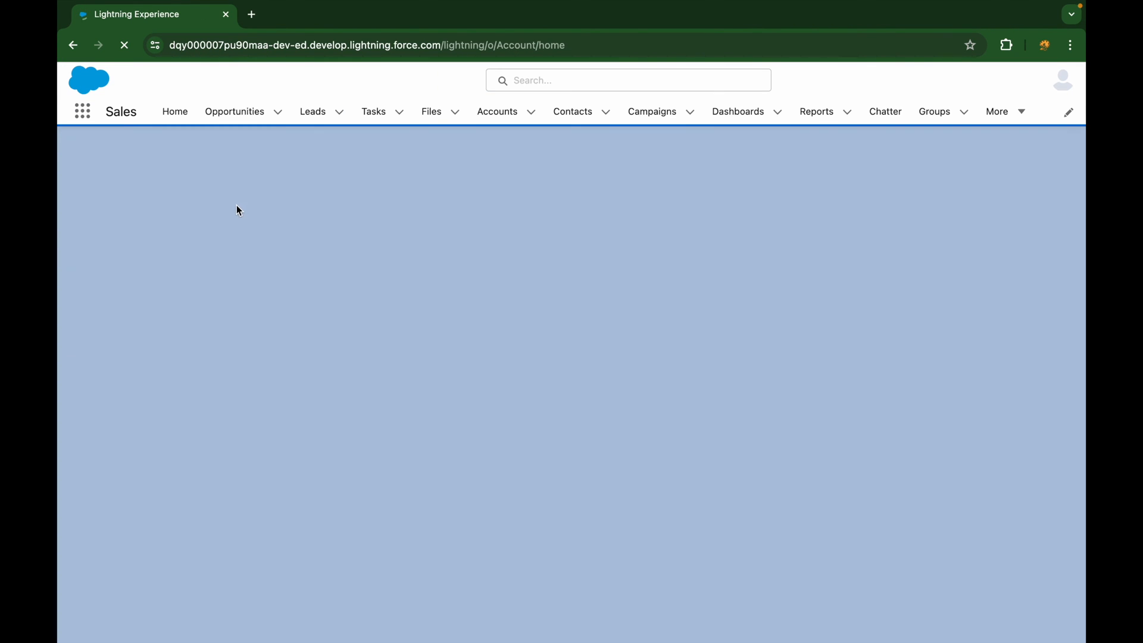
left_click(496, 112)
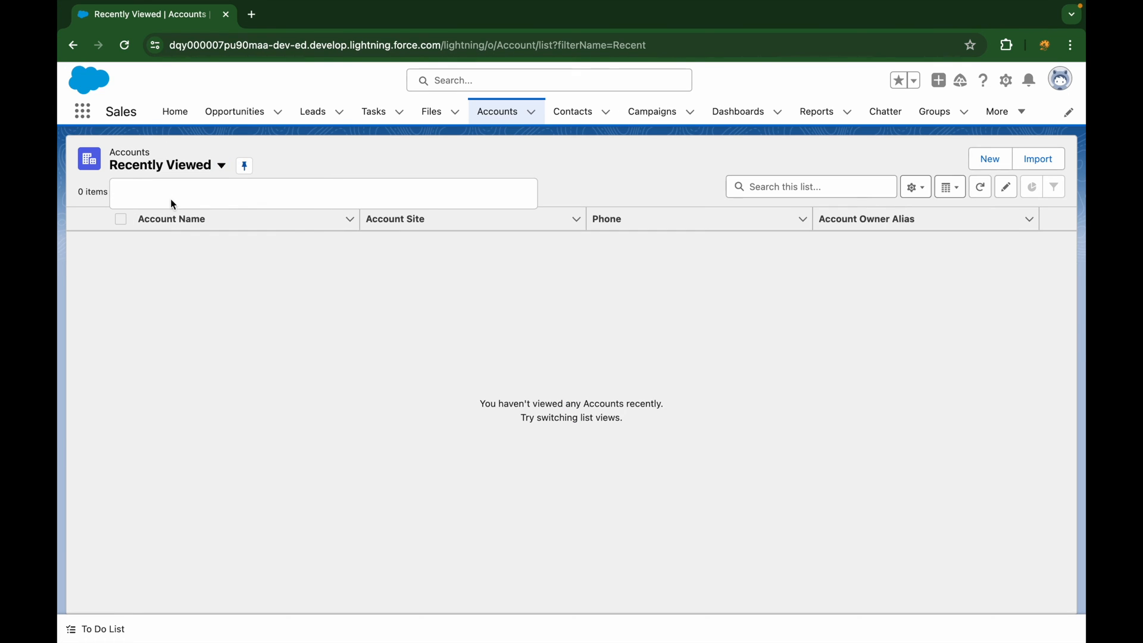
left_click(221, 164)
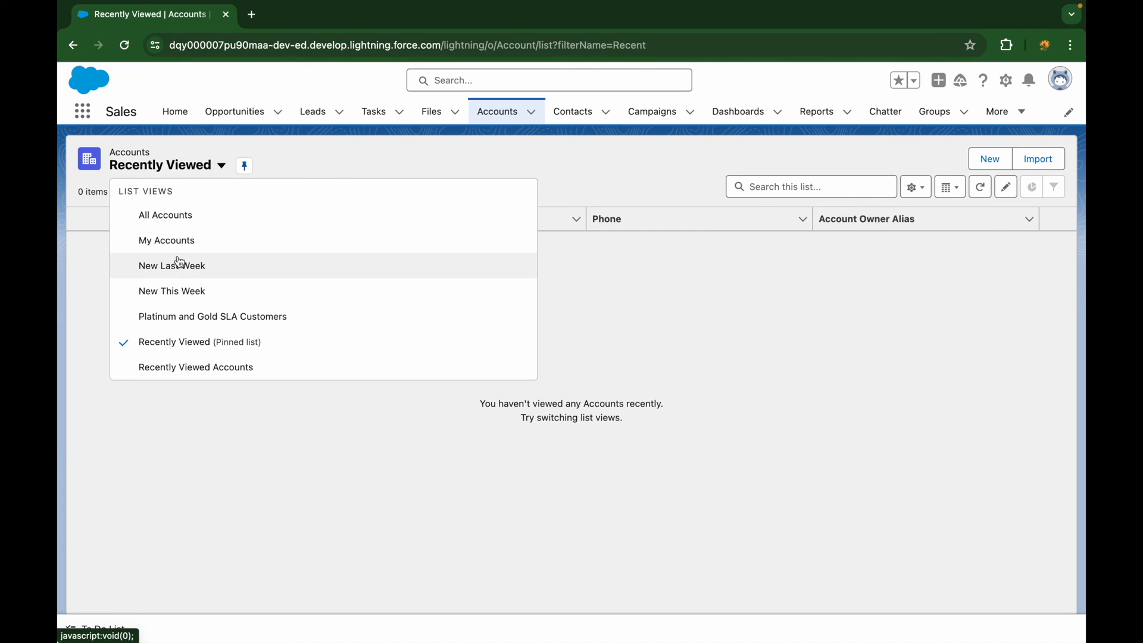
left_click(165, 214)
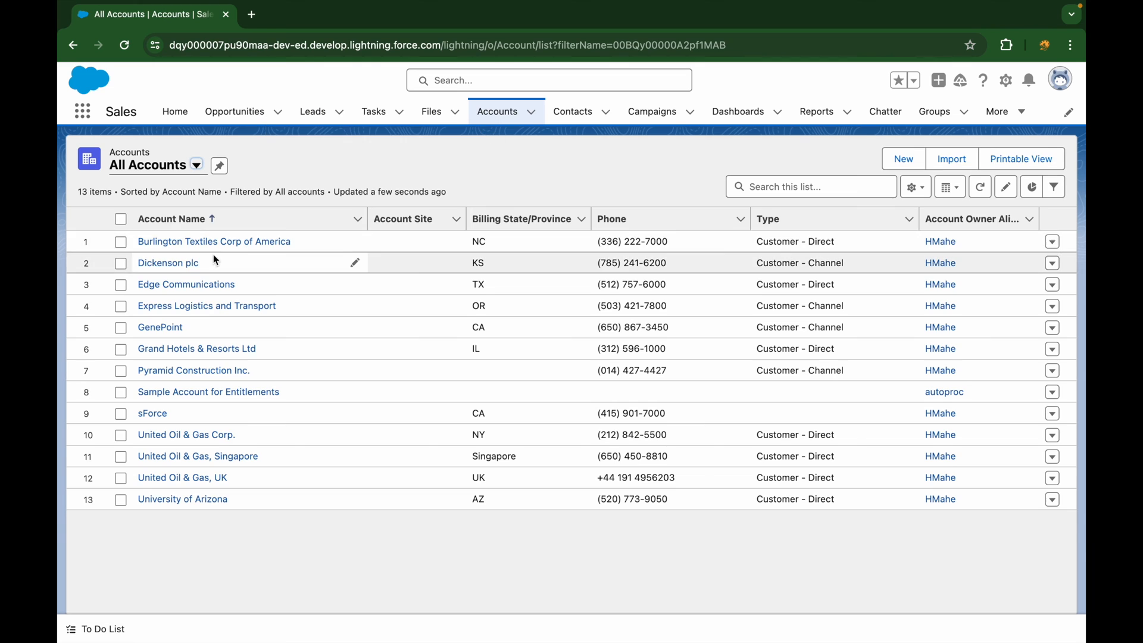
left_click(168, 263)
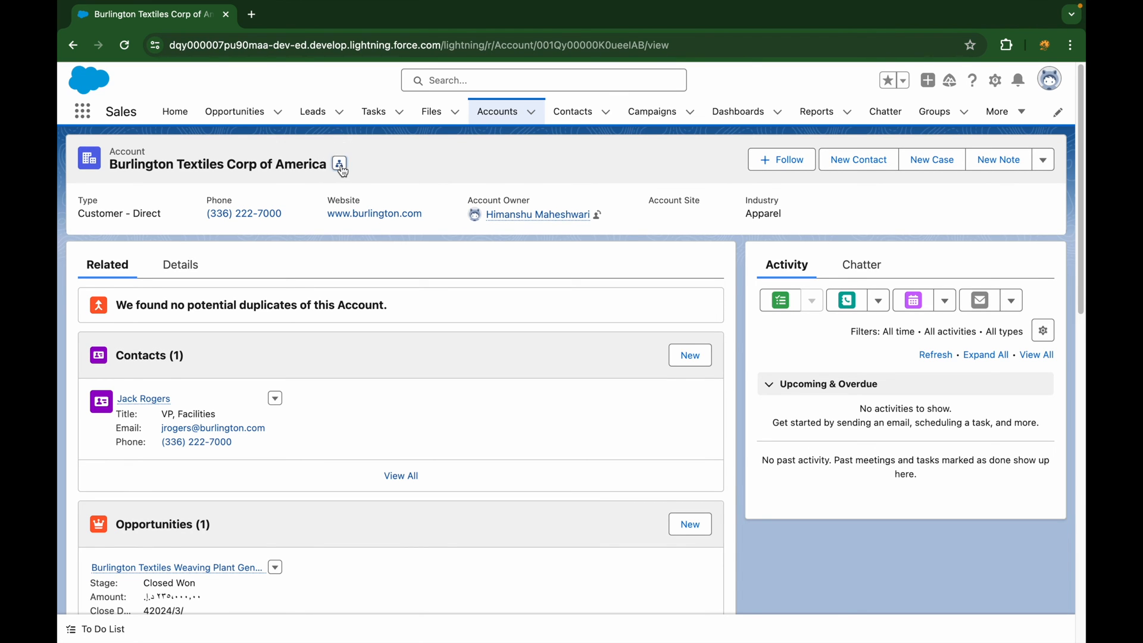
left_click(339, 164)
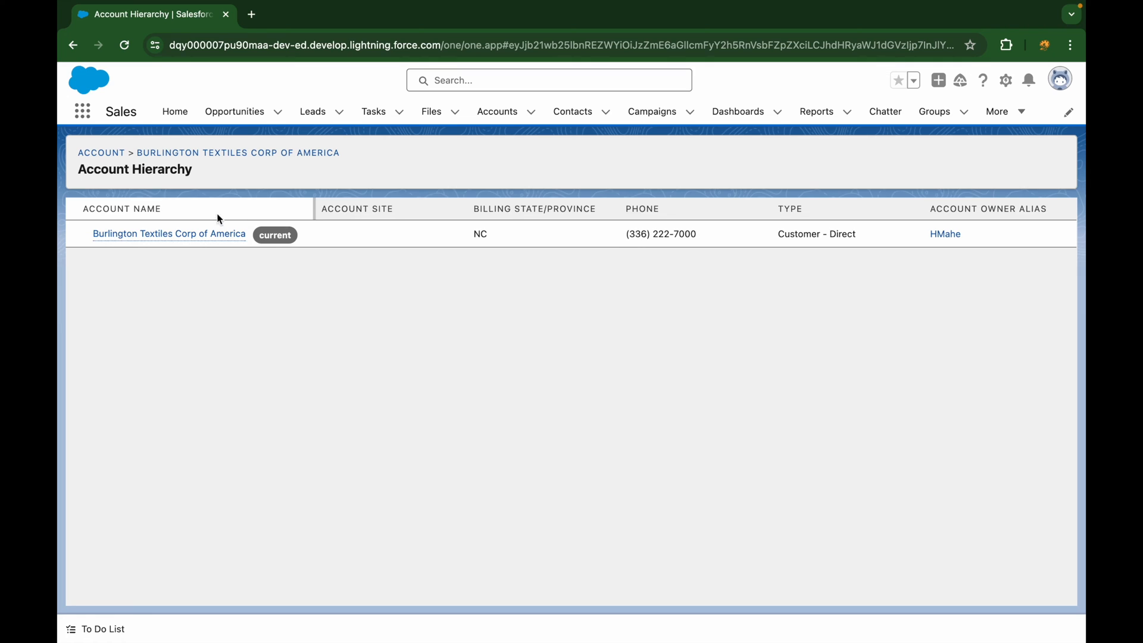
mouse_move(296, 200)
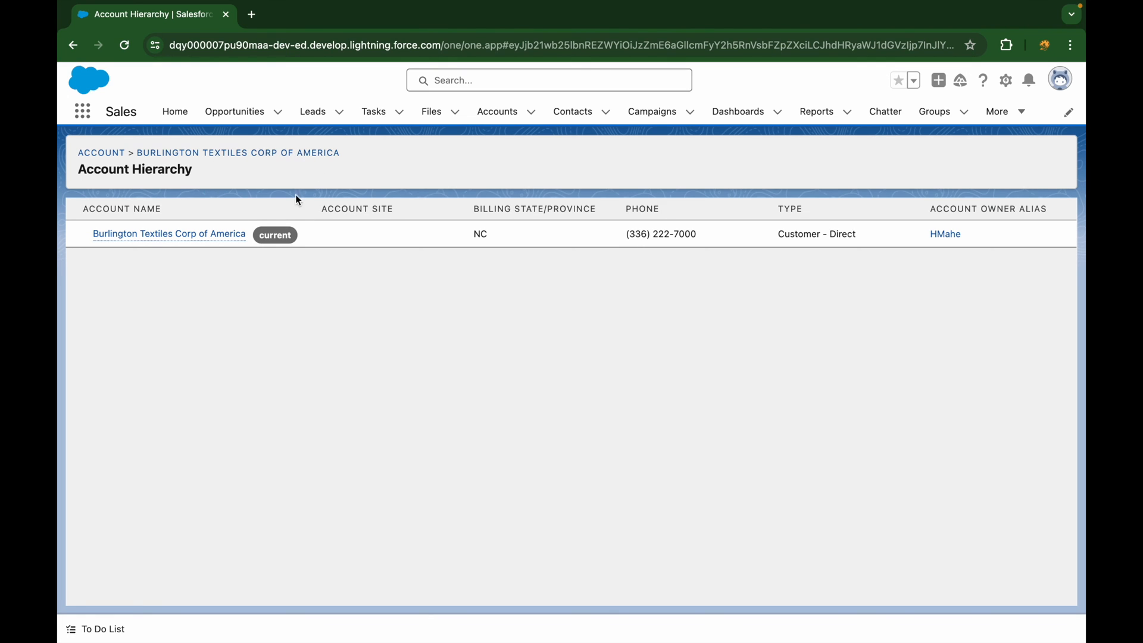
left_click(169, 233)
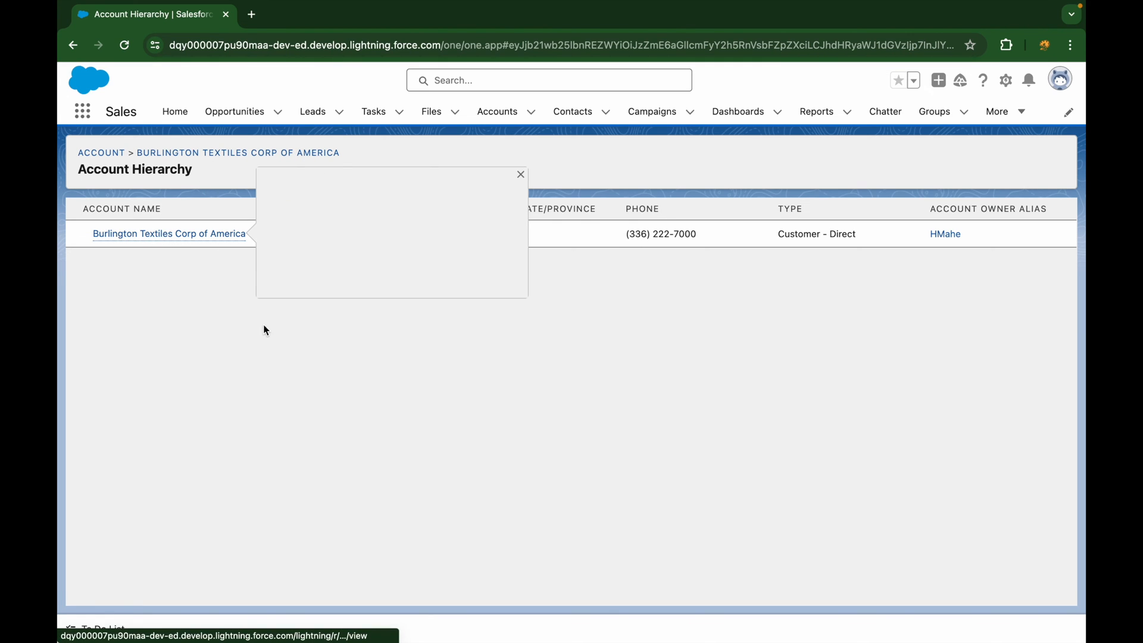
left_click(521, 174)
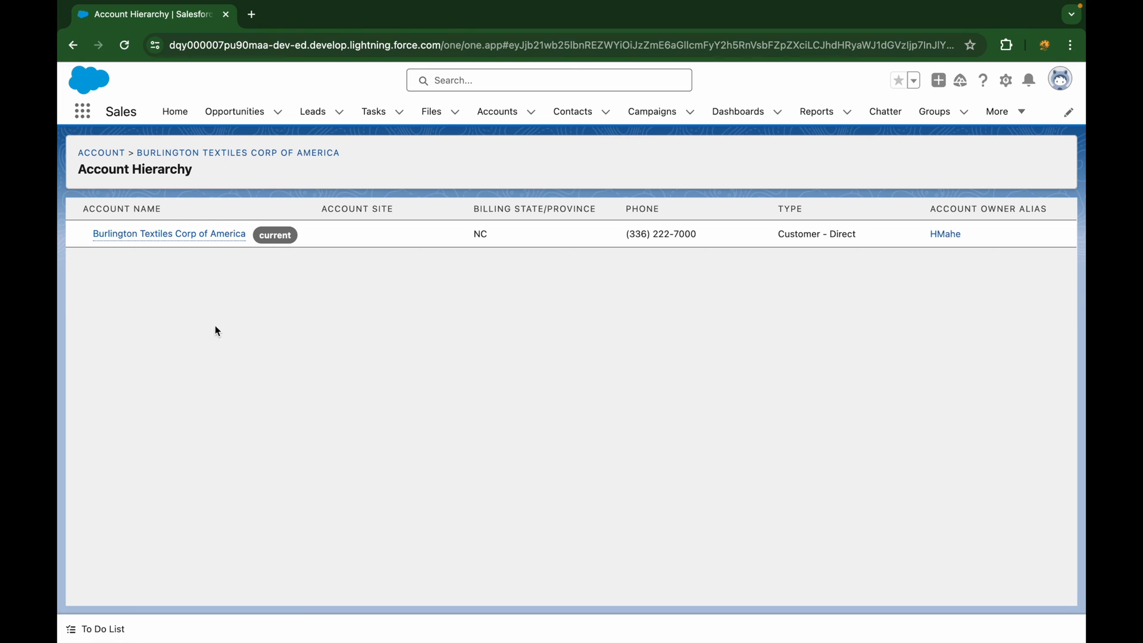
mouse_move(169, 245)
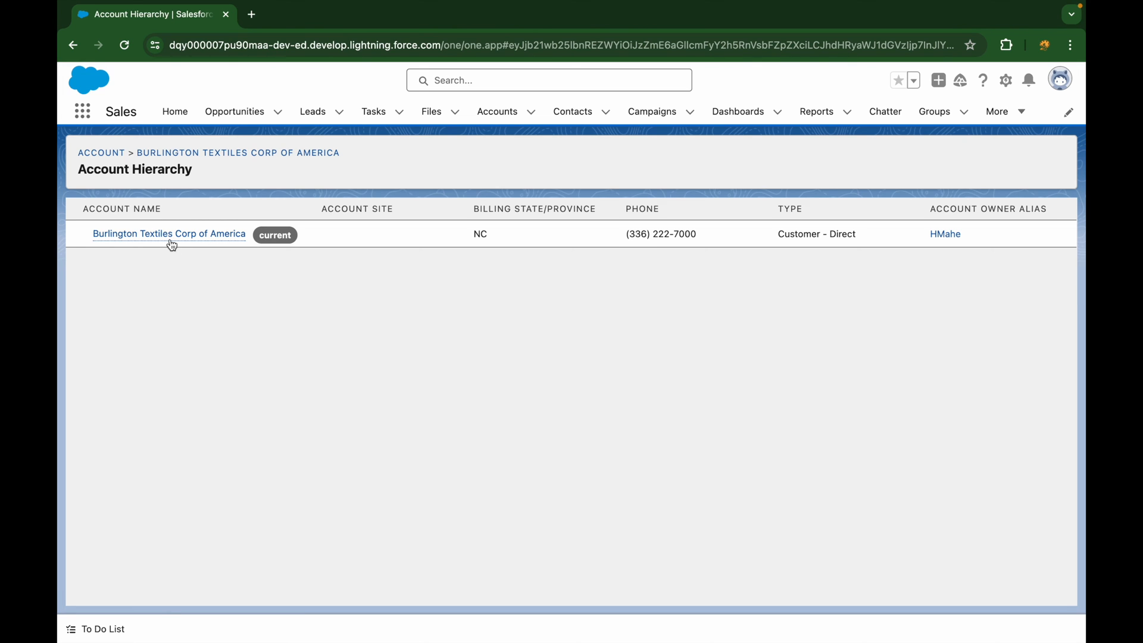
left_click(168, 235)
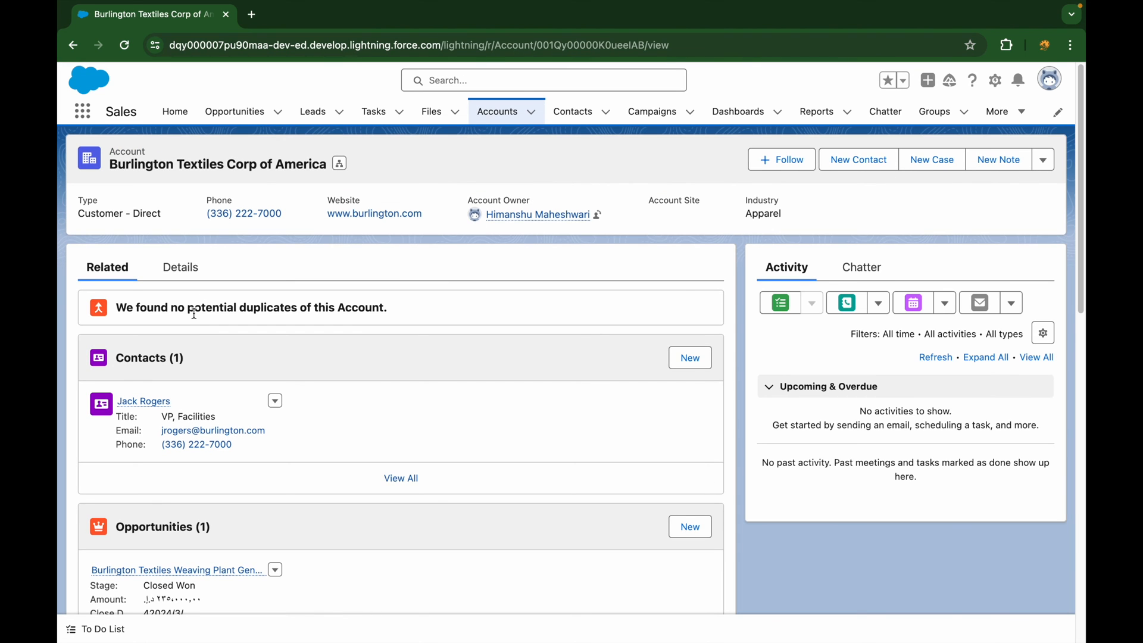
left_click(497, 112)
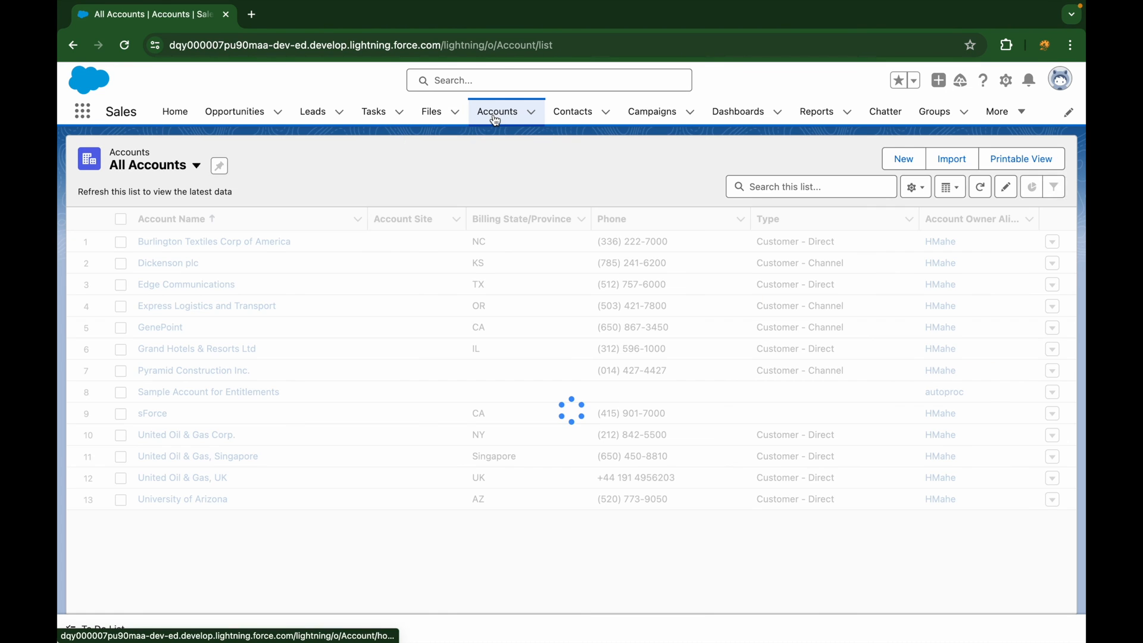
Fill in the new account: name Burlington China, parent Burlington Textiles Corp of America, Hot rating, Installation Partner type.
left_click(902, 159)
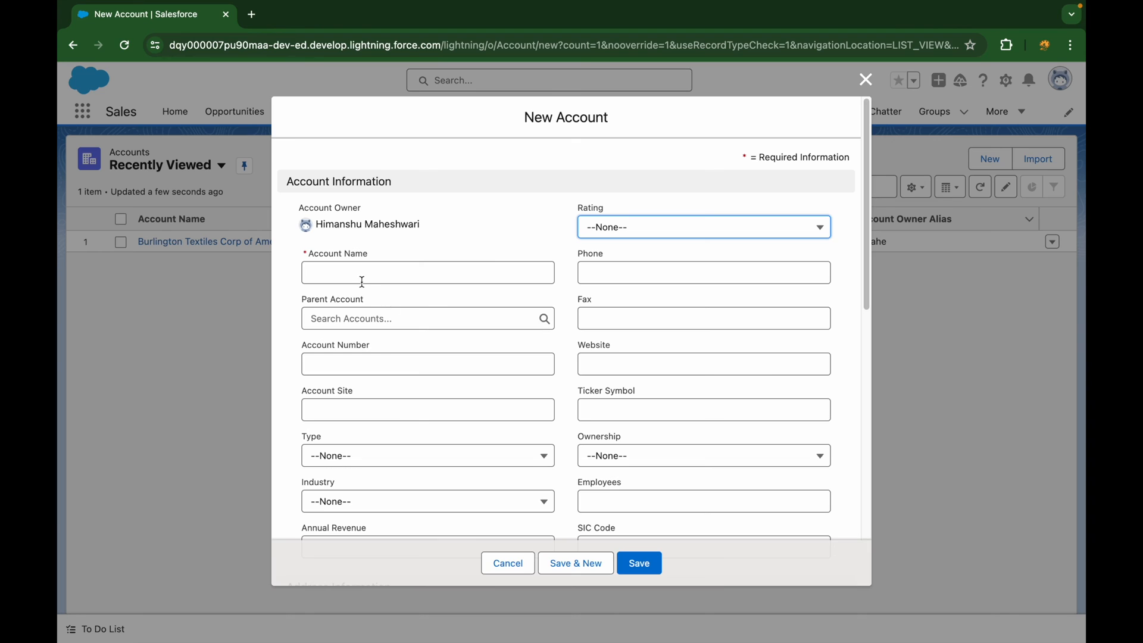
type("Burling")
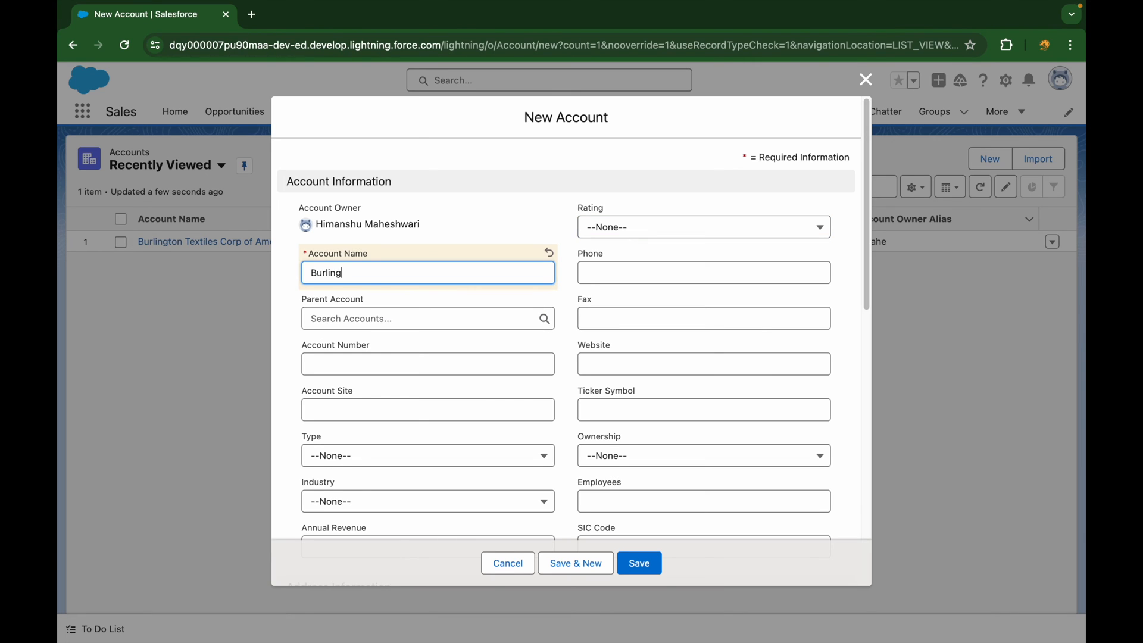
left_click(703, 272)
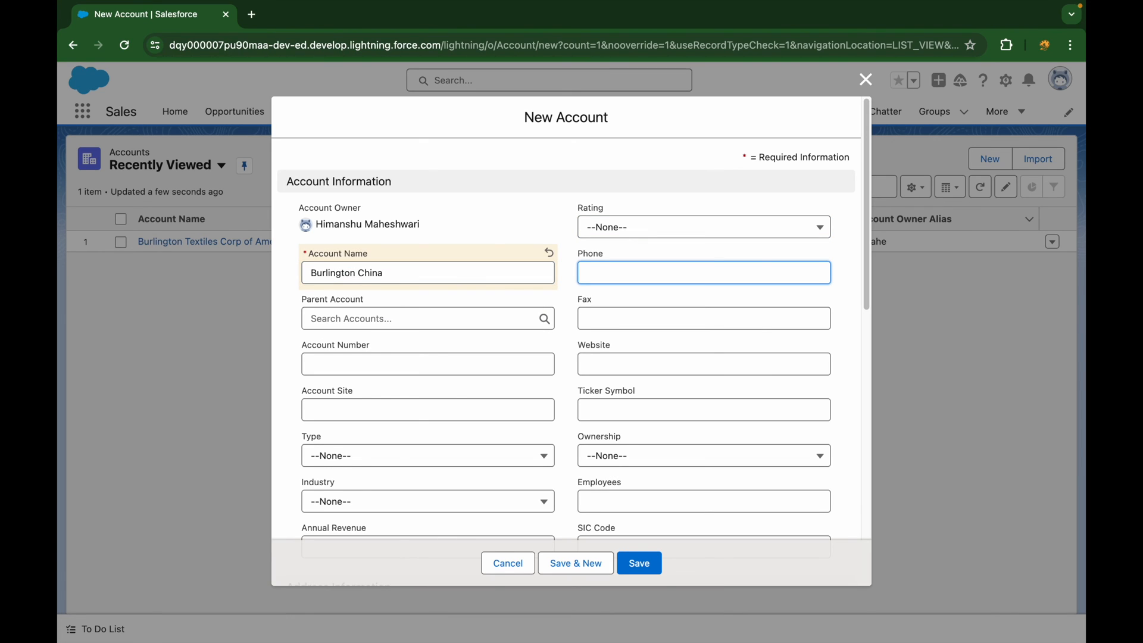
left_click(428, 319)
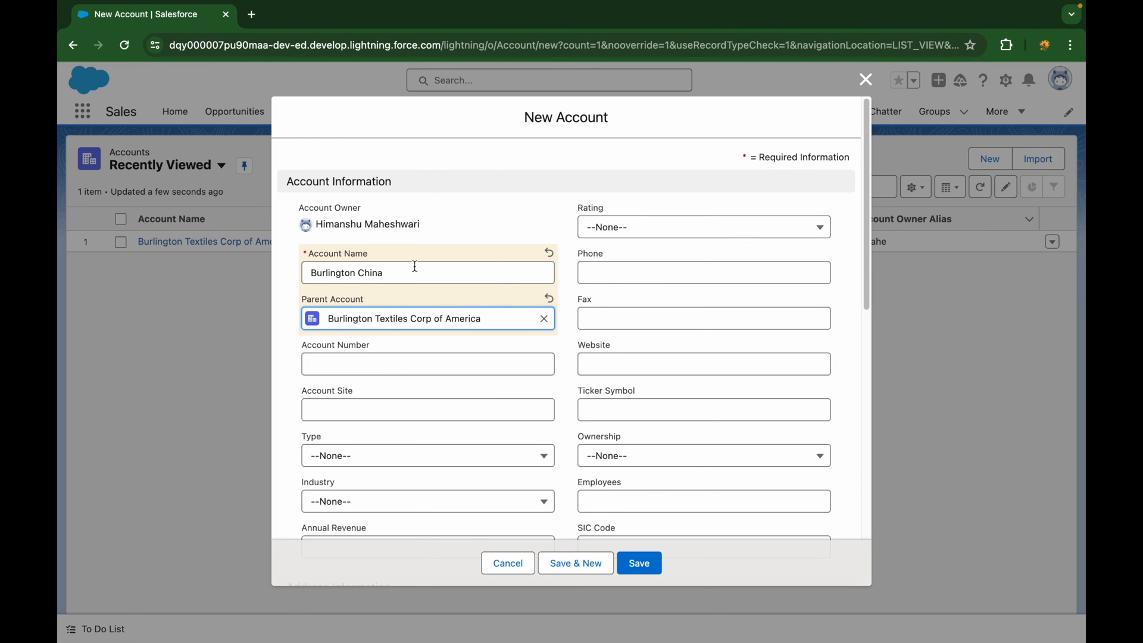
mouse_move(377, 297)
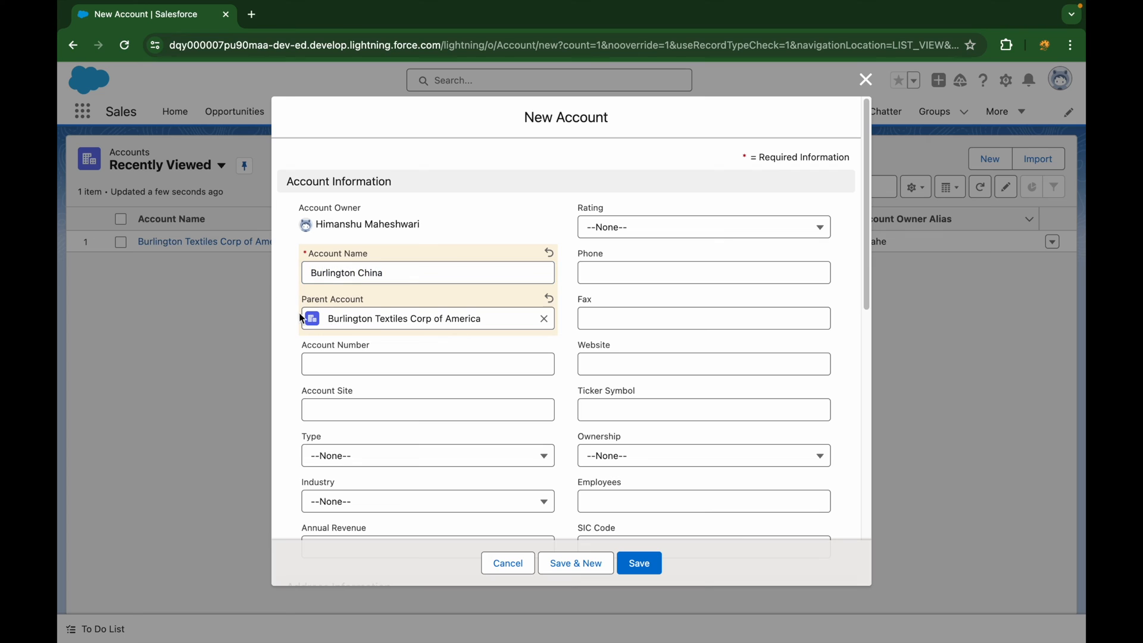
mouse_move(624, 243)
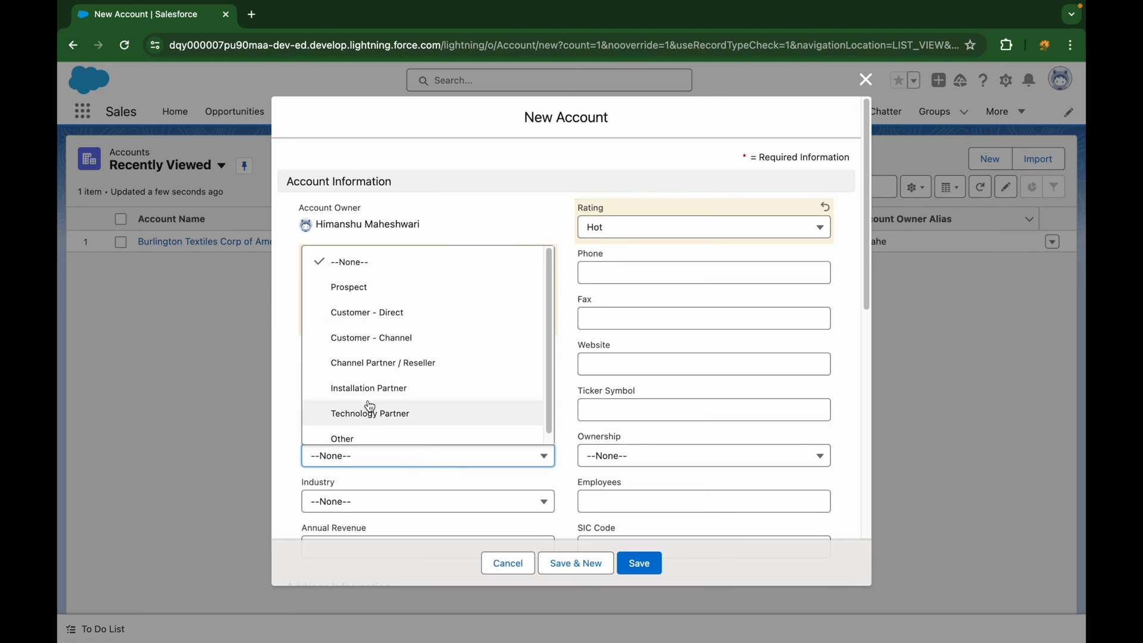
left_click(369, 387)
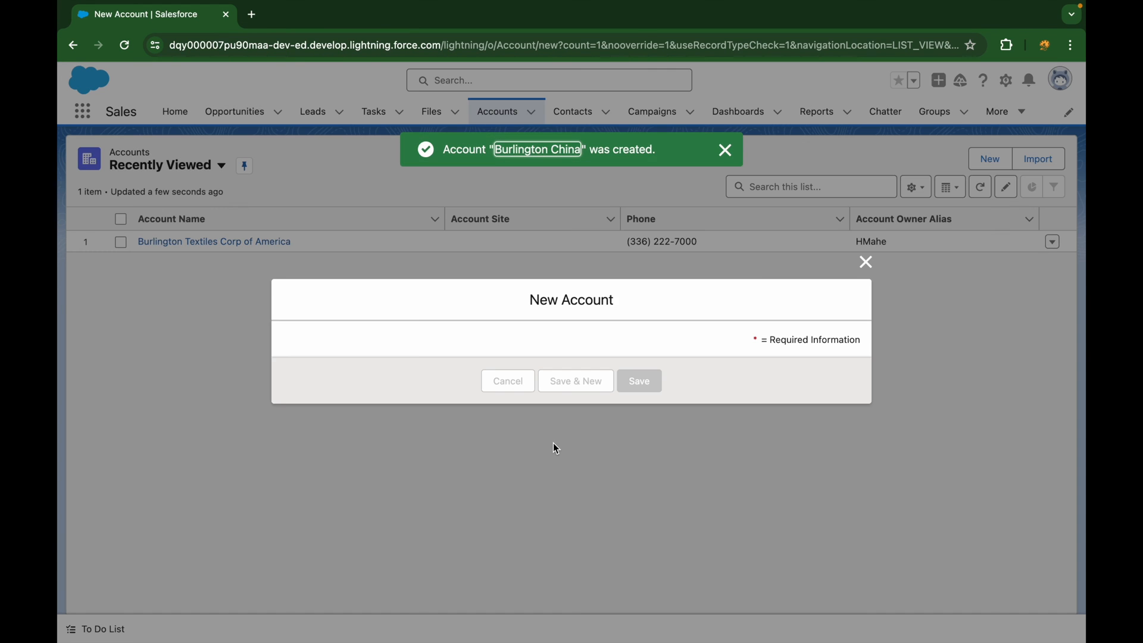
From the save toast, display Burlington China's hierarchy nested under Burlington Textiles Corp of America.
left_click(537, 150)
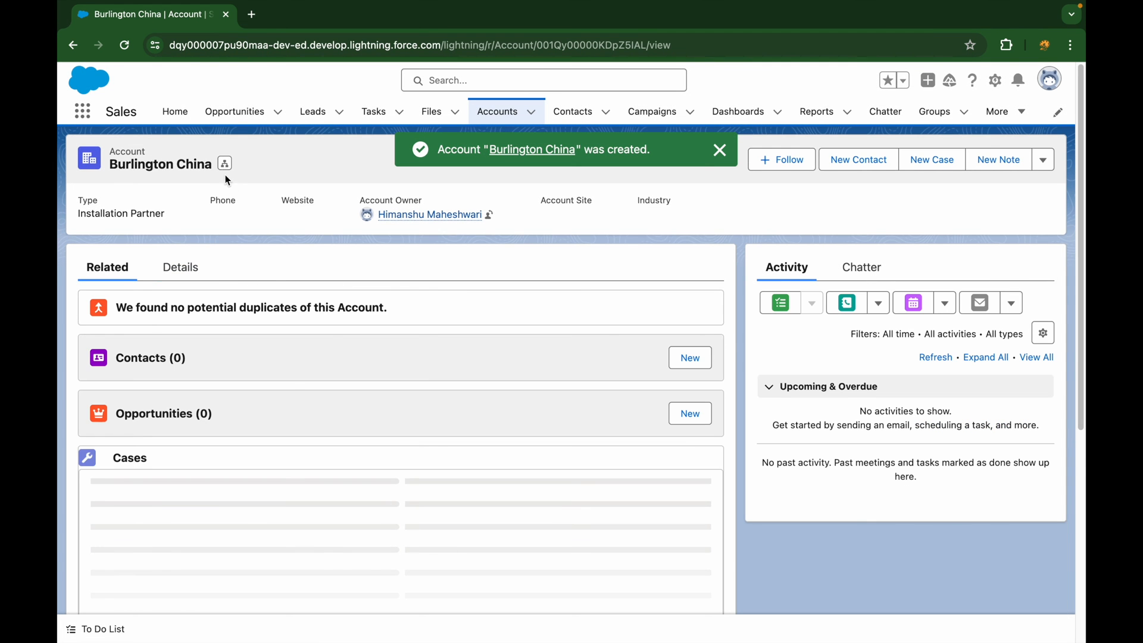
left_click(225, 163)
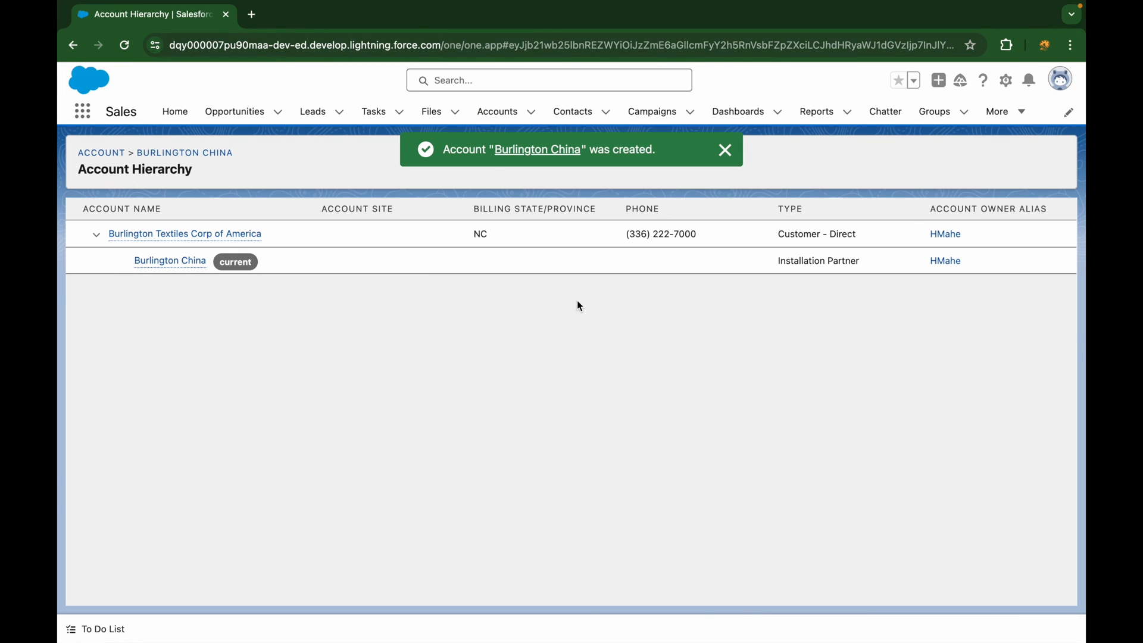
left_click(725, 150)
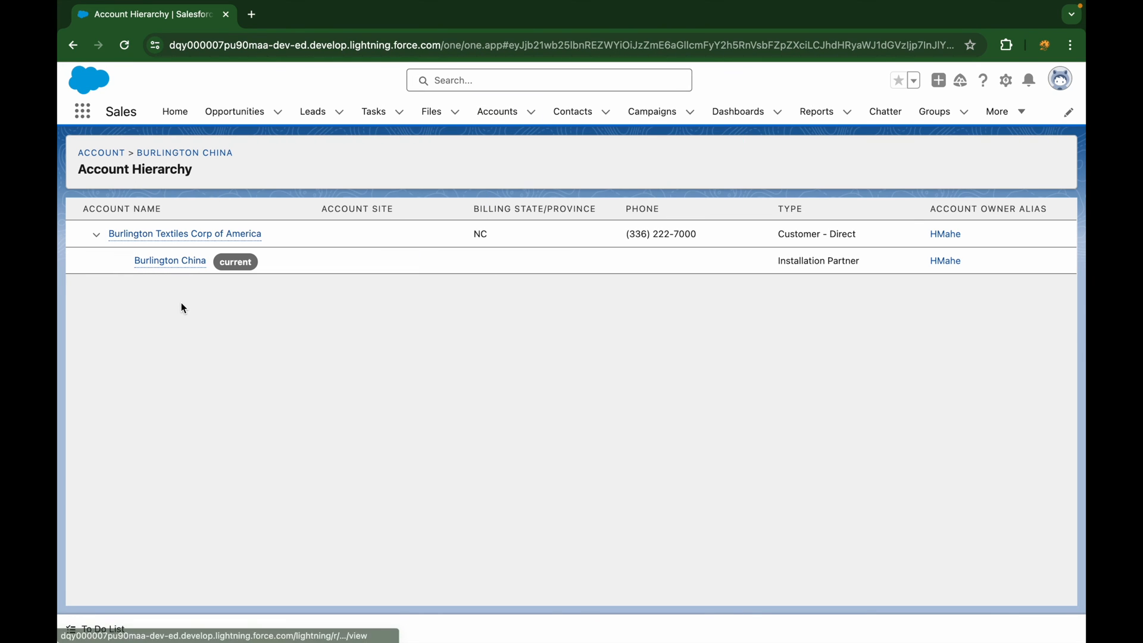
mouse_move(230, 377)
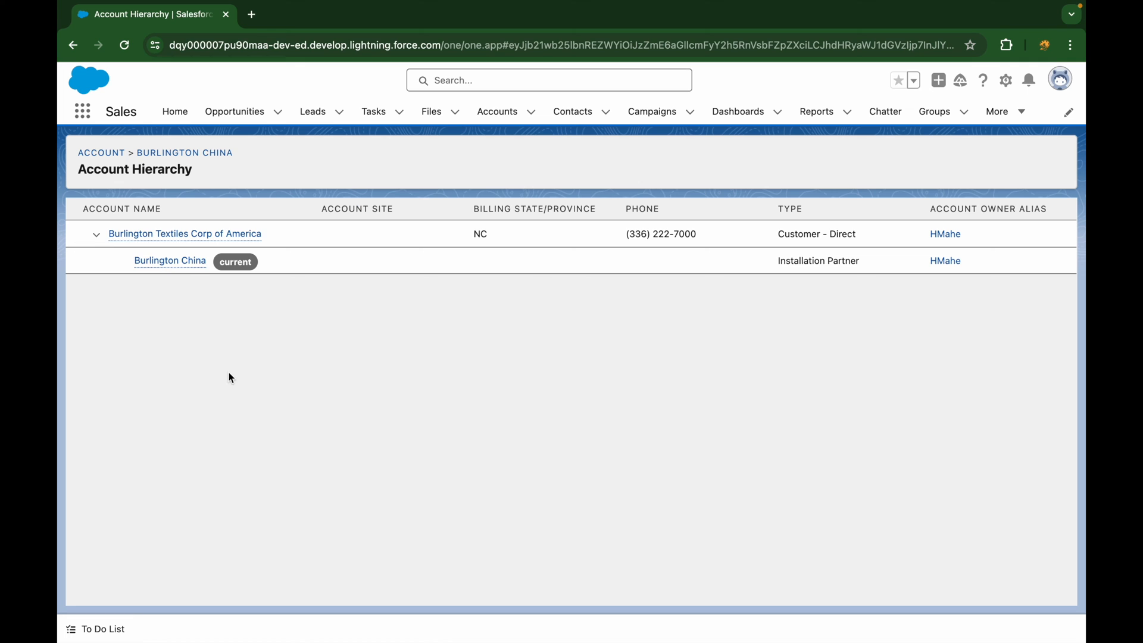
mouse_move(279, 329)
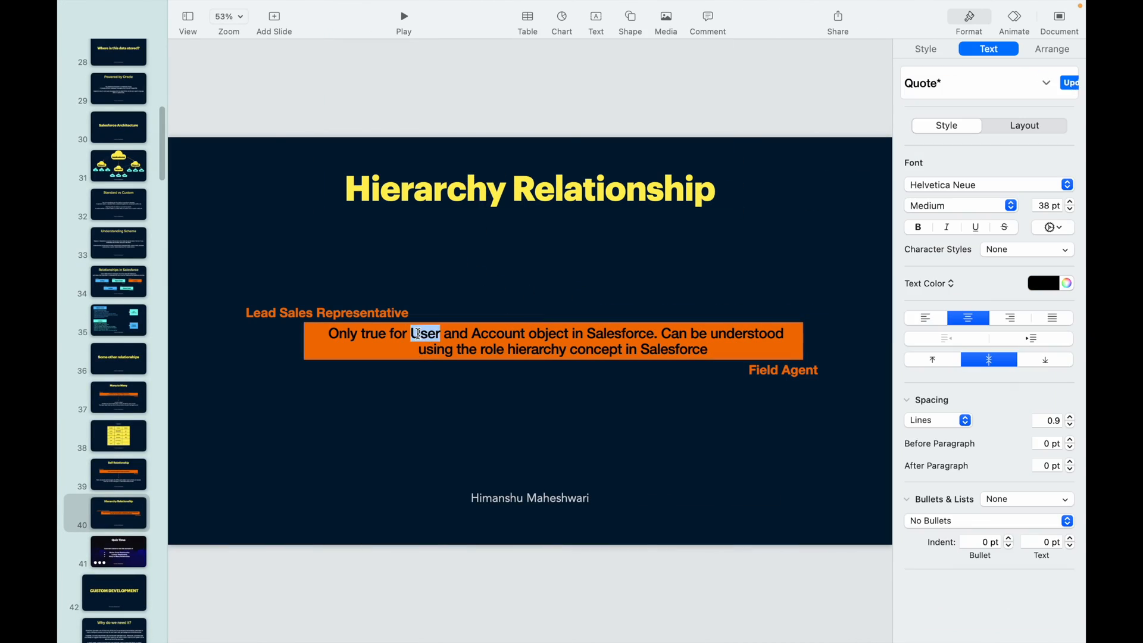
left_click(443, 284)
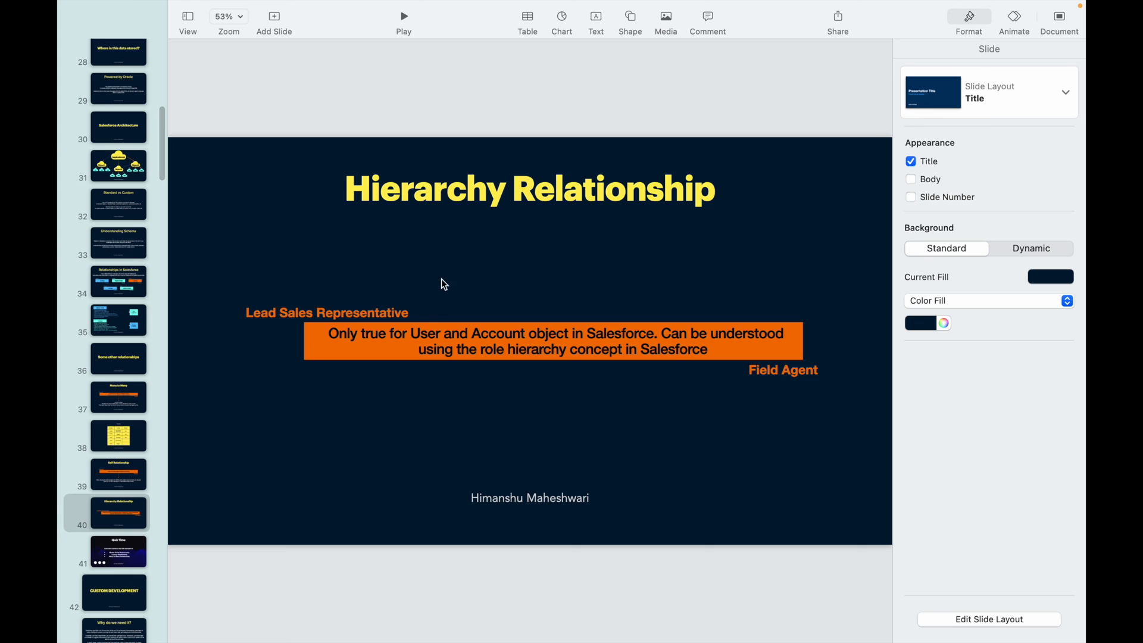
mouse_move(326, 325)
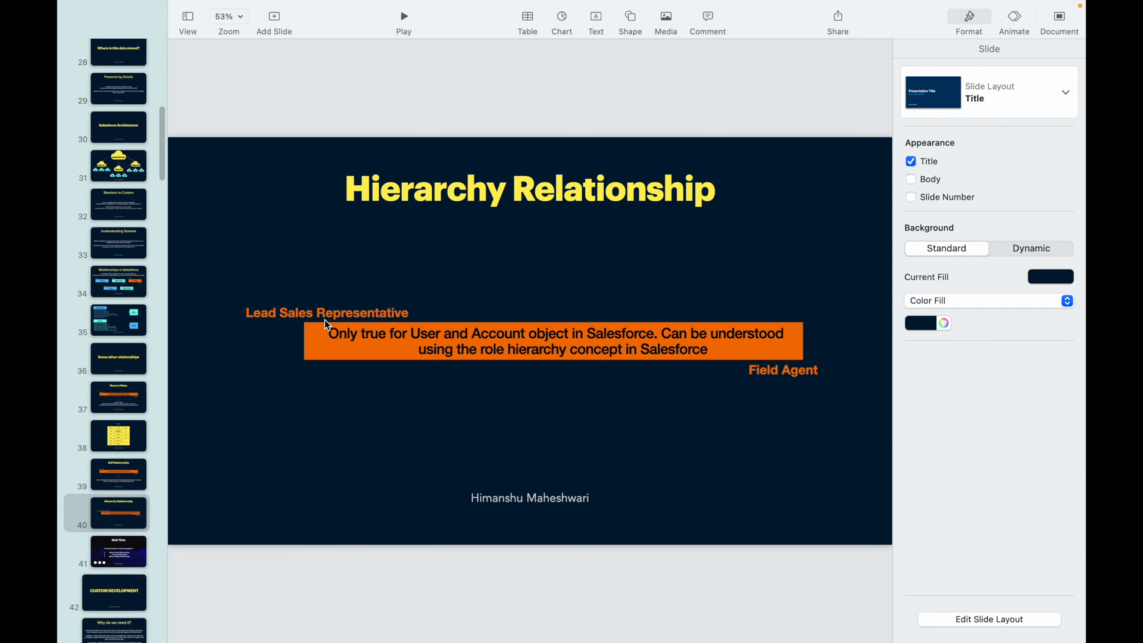
mouse_move(786, 378)
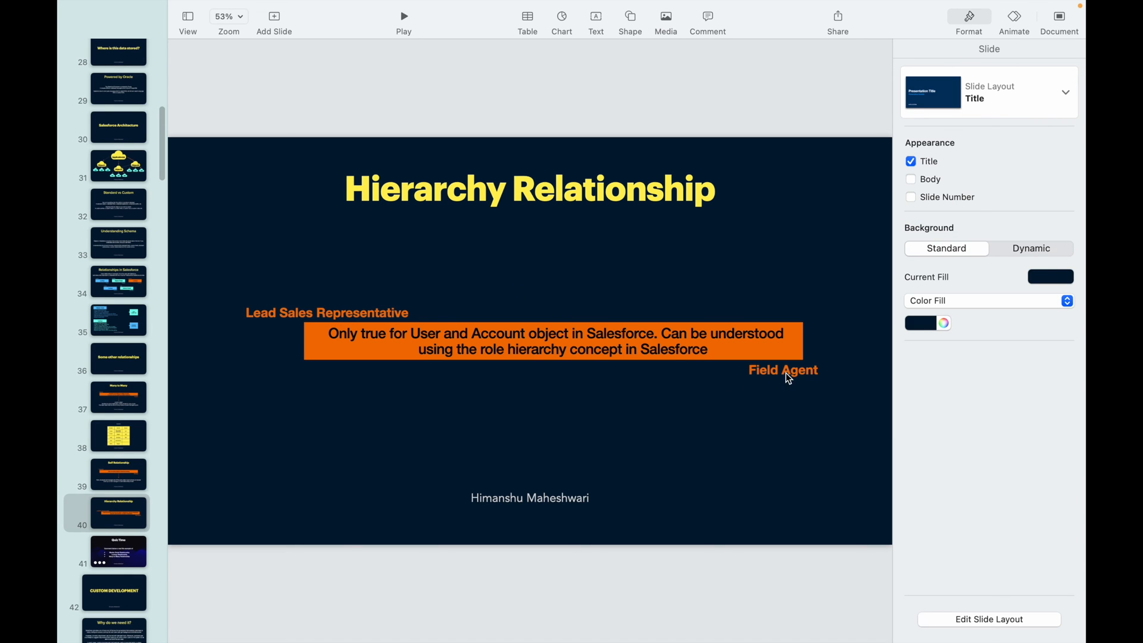
mouse_move(687, 282)
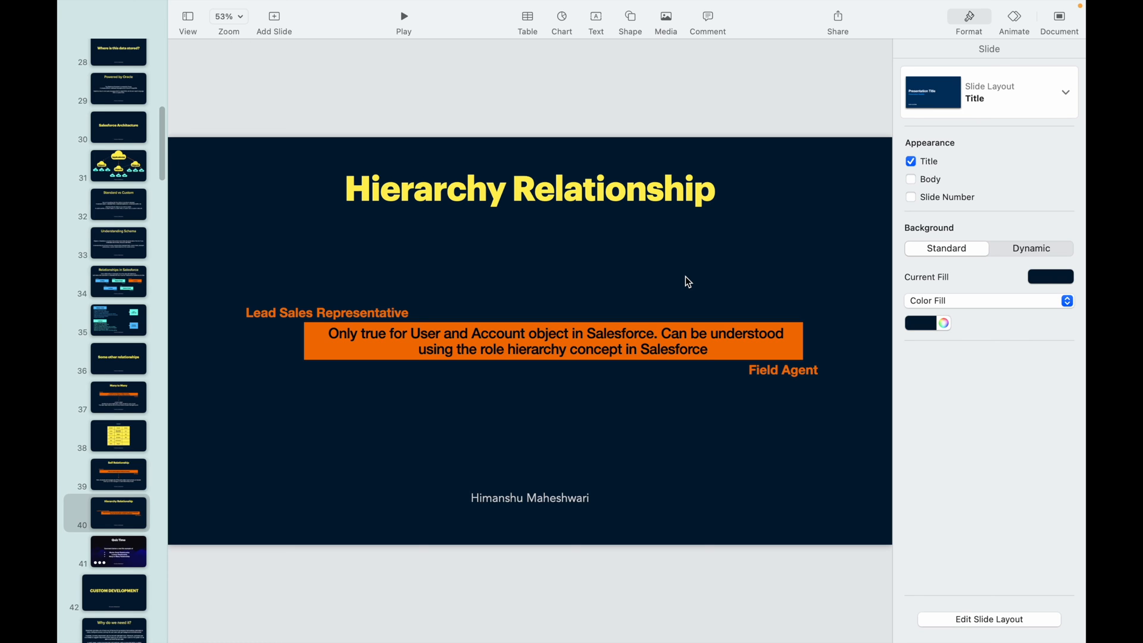
Show the Quiz Time slide, then return to the Relationships in Salesforce slide.
left_click(113, 551)
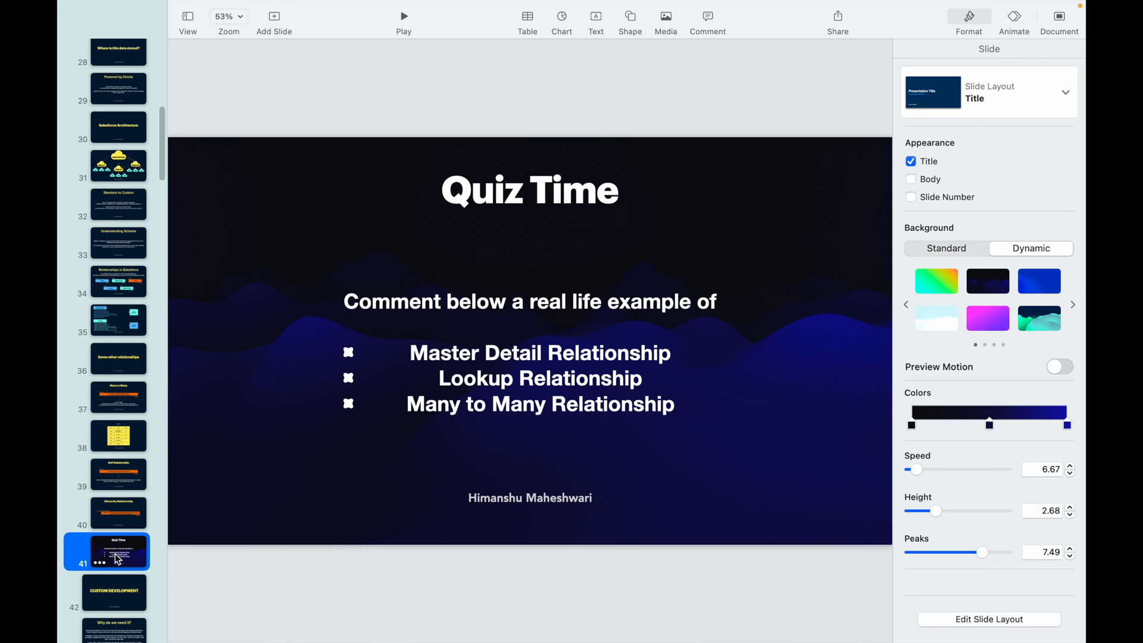
left_click(404, 15)
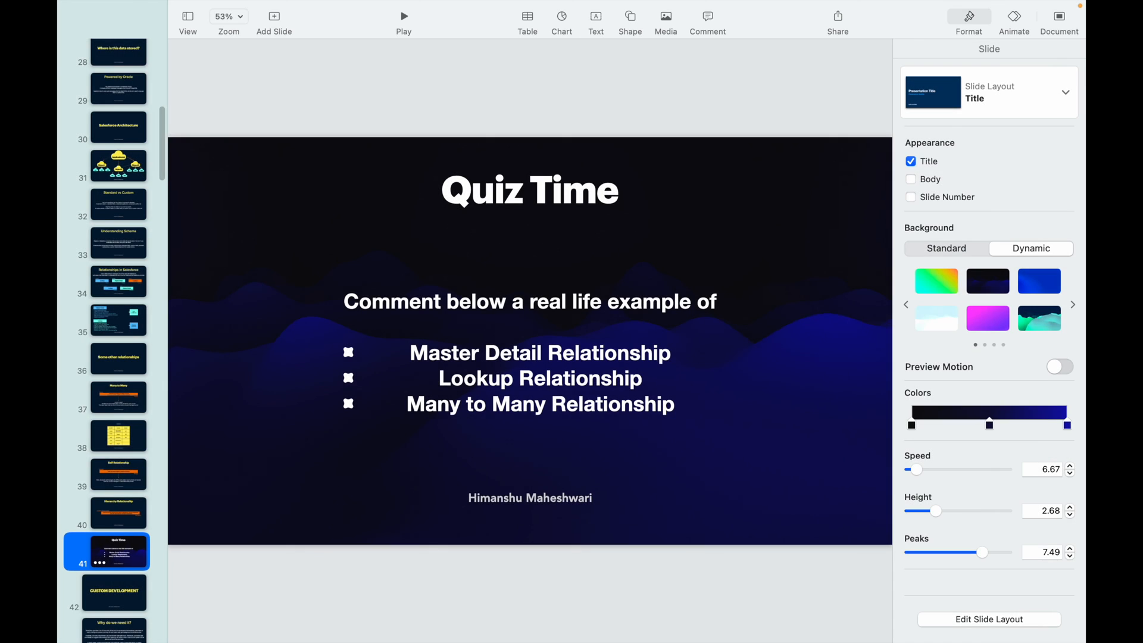
left_click(118, 282)
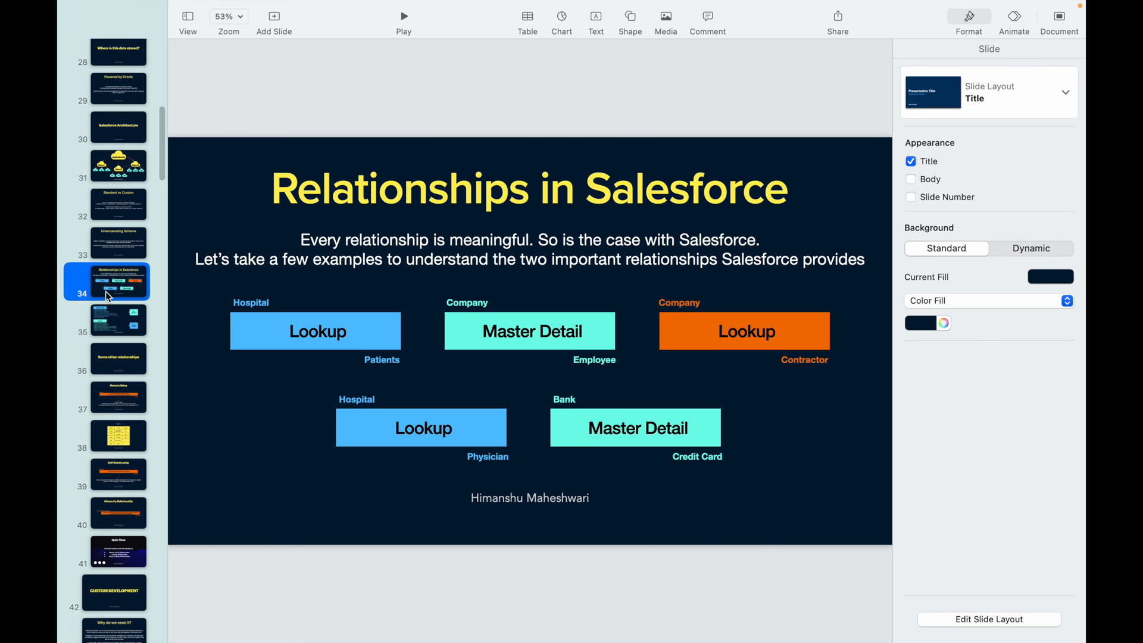